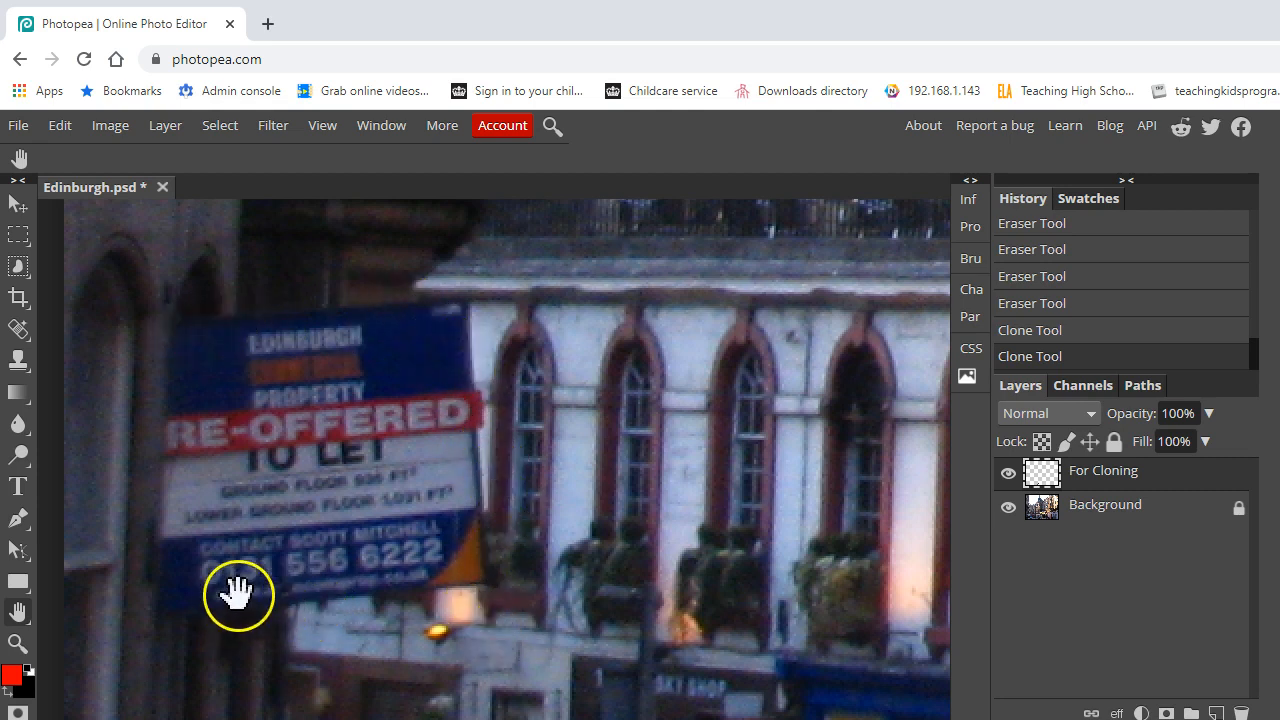
mouse_move(208, 556)
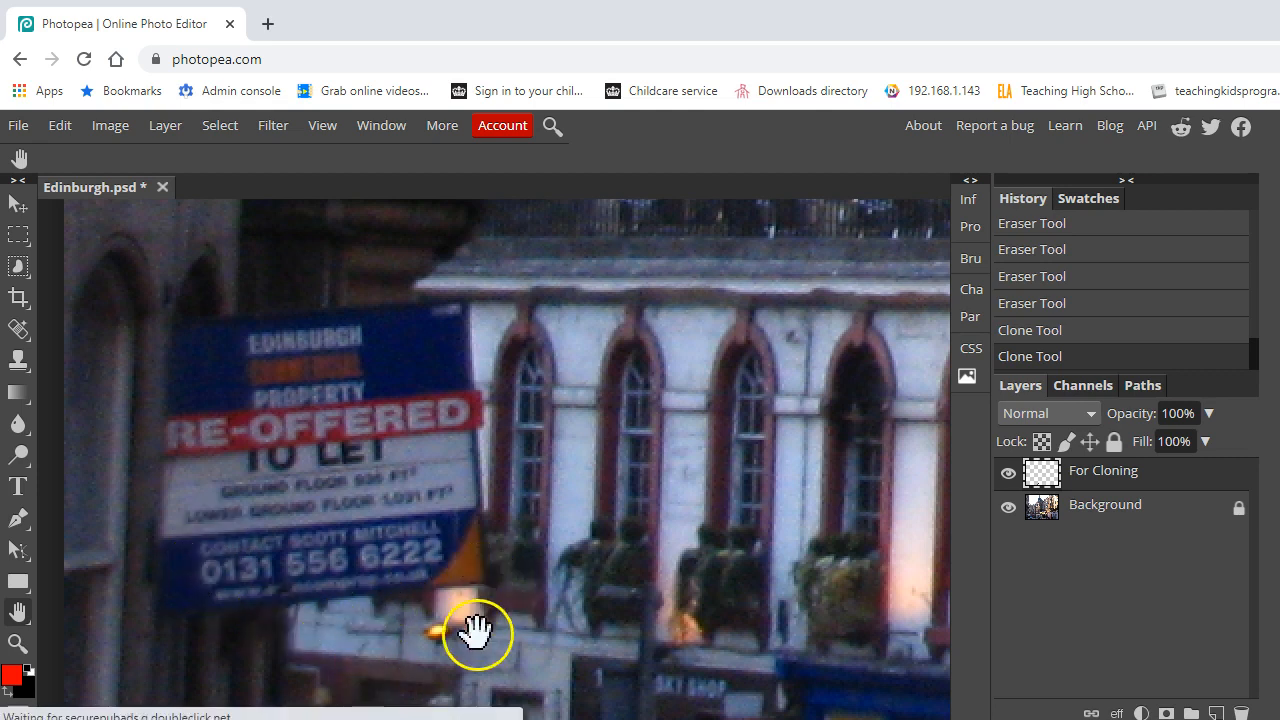
mouse_move(528, 362)
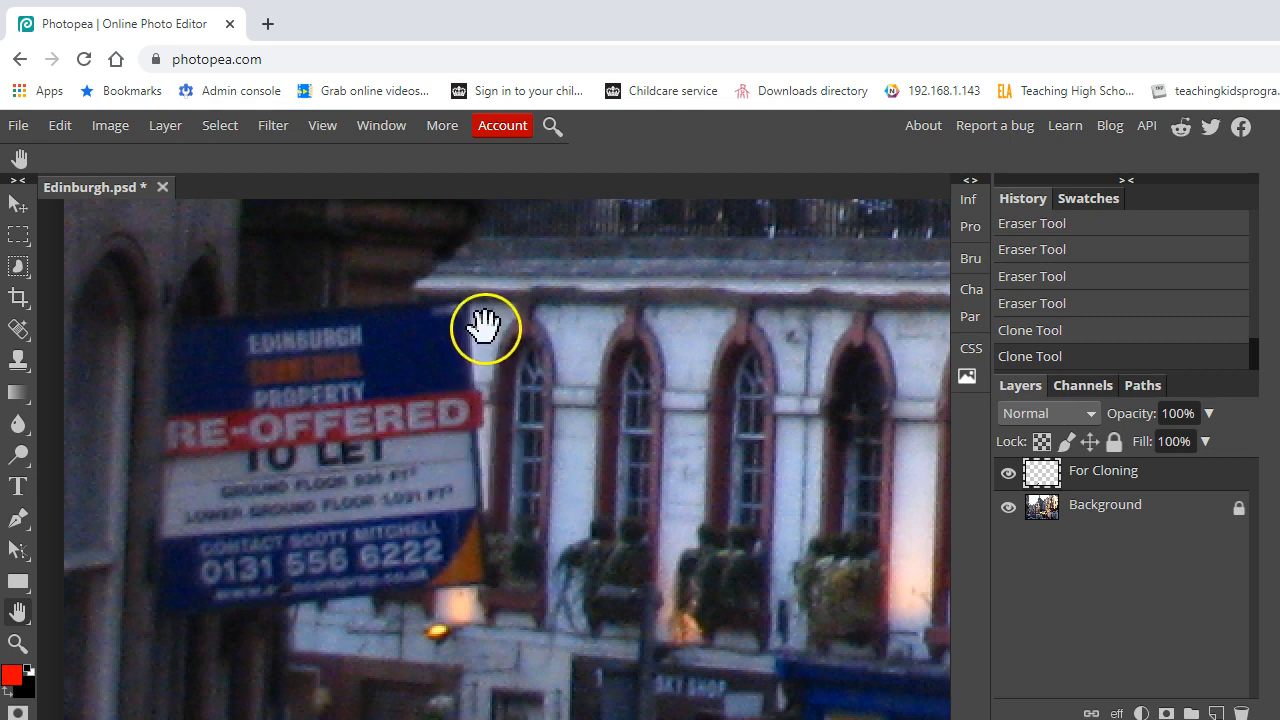
mouse_move(484, 598)
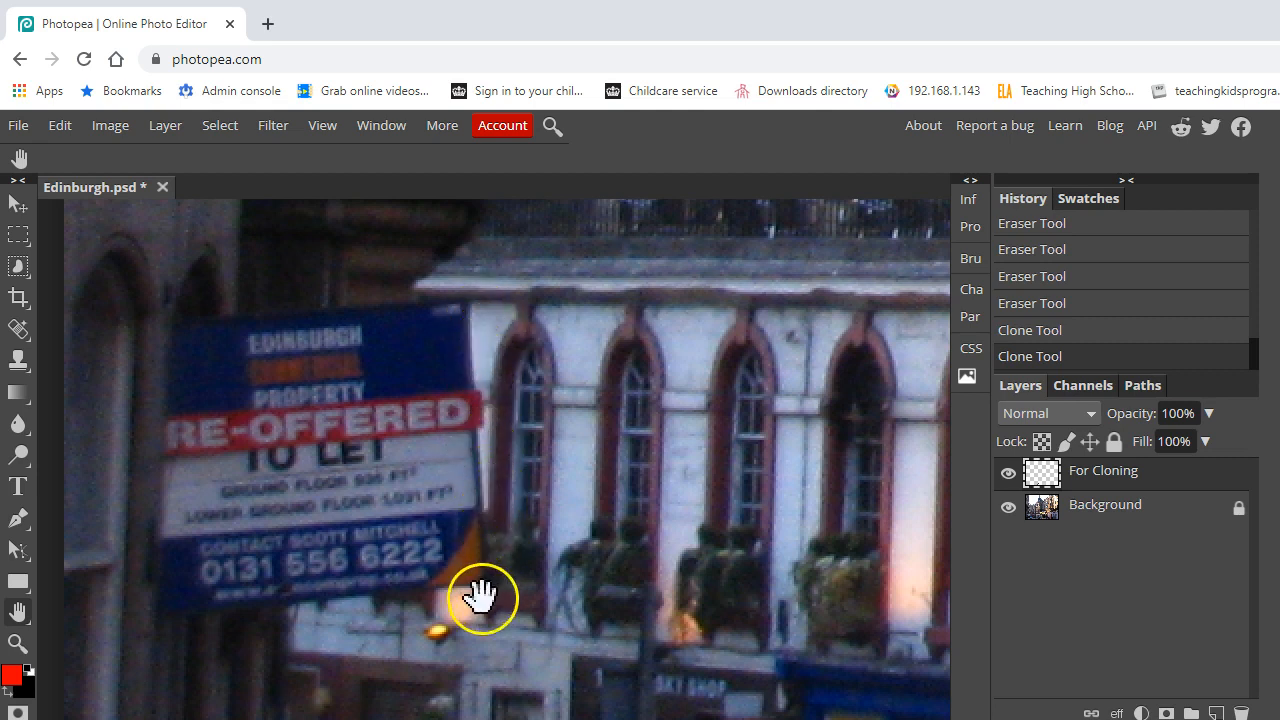
mouse_move(484, 608)
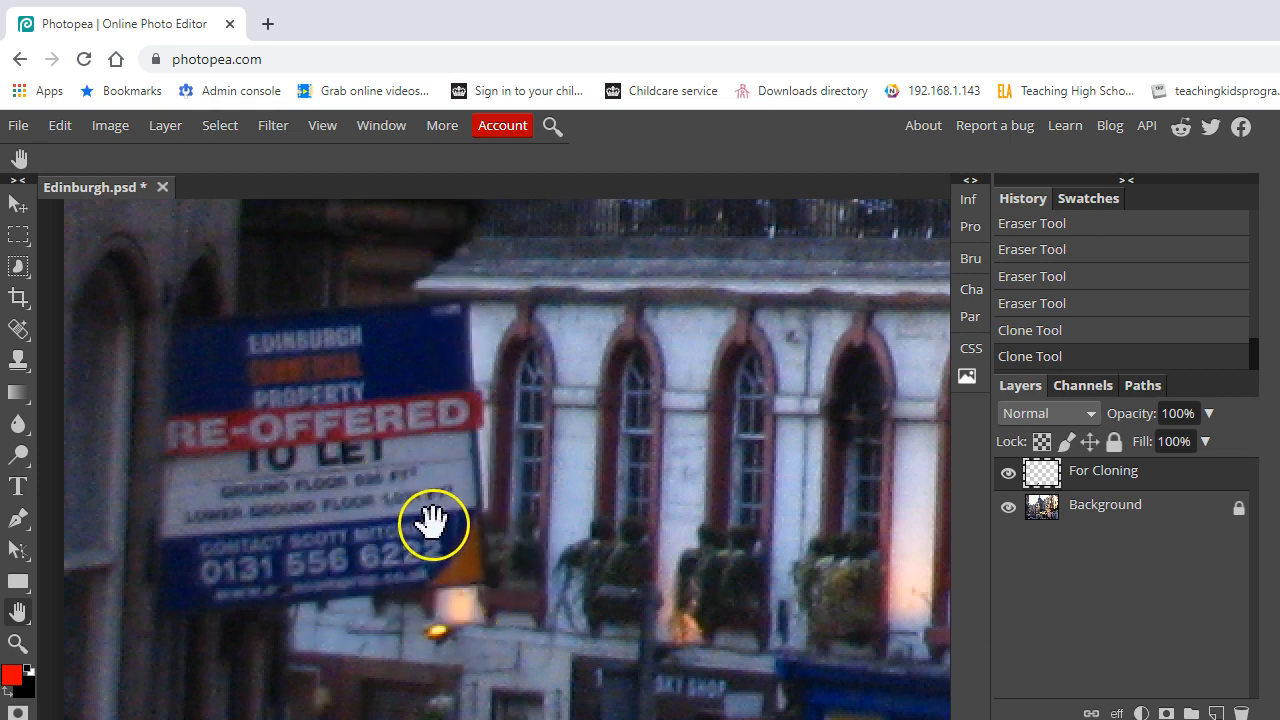
mouse_move(310, 582)
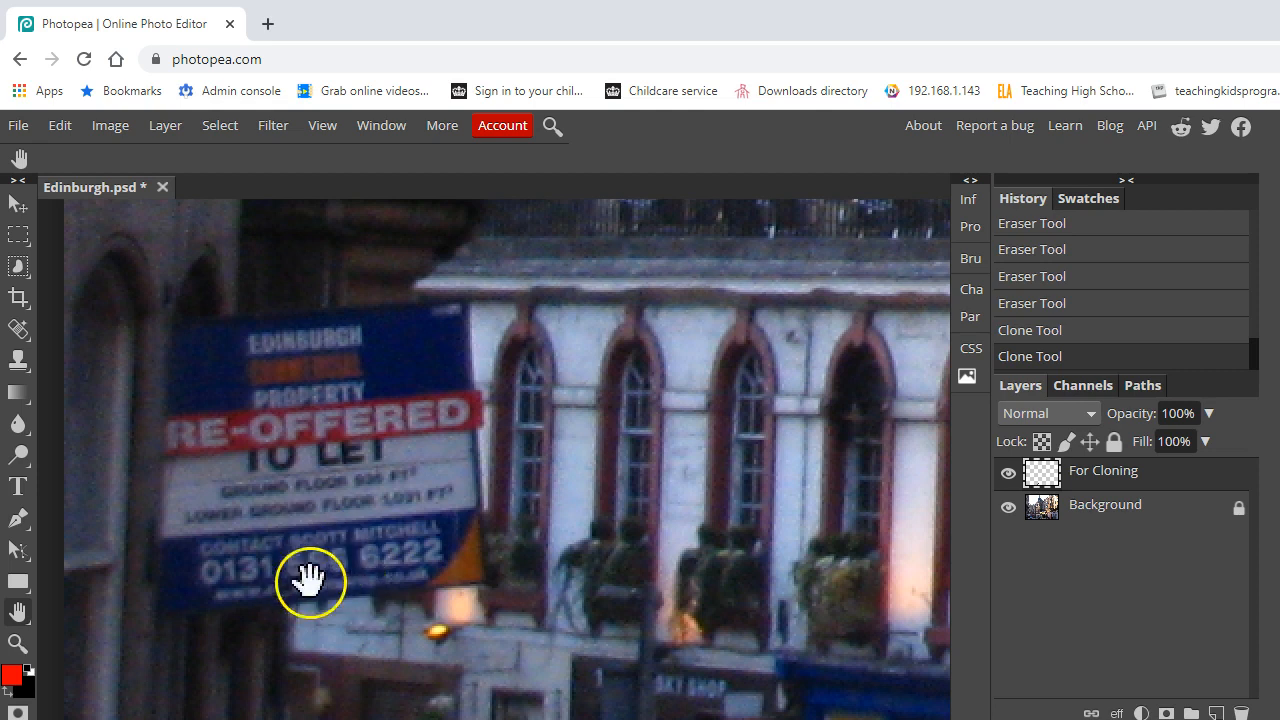
mouse_move(176, 476)
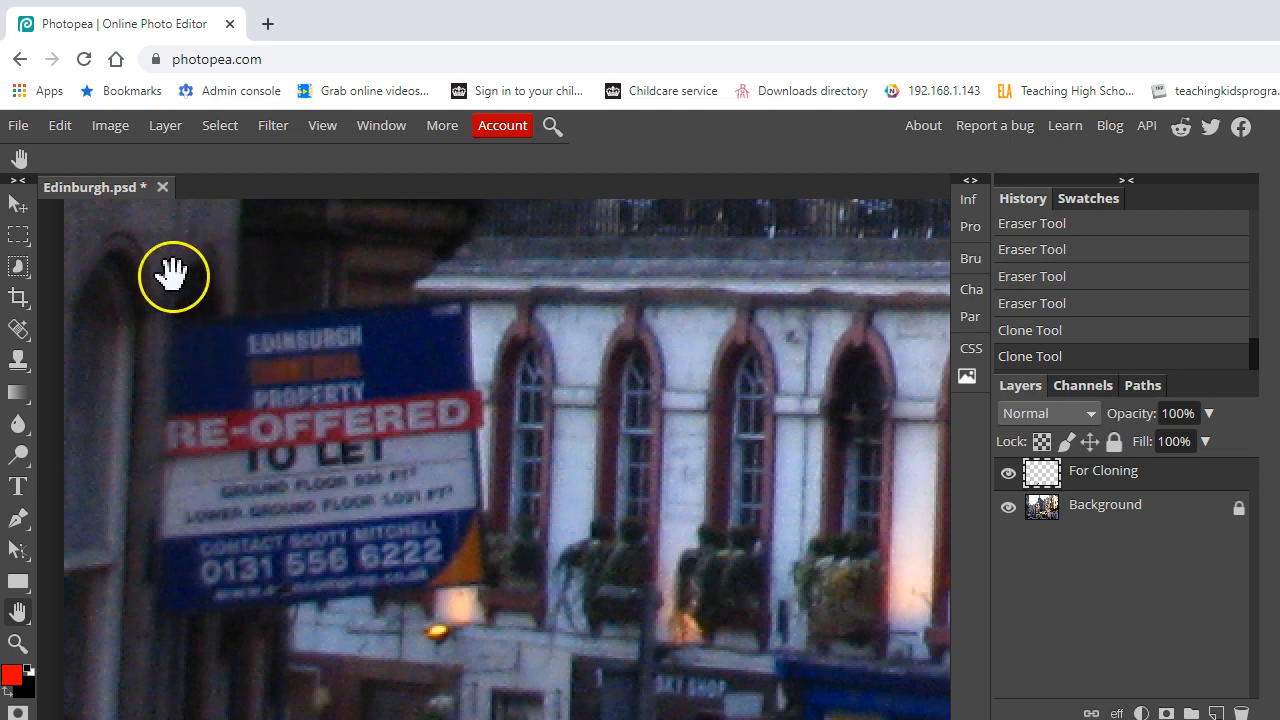
mouse_move(16, 236)
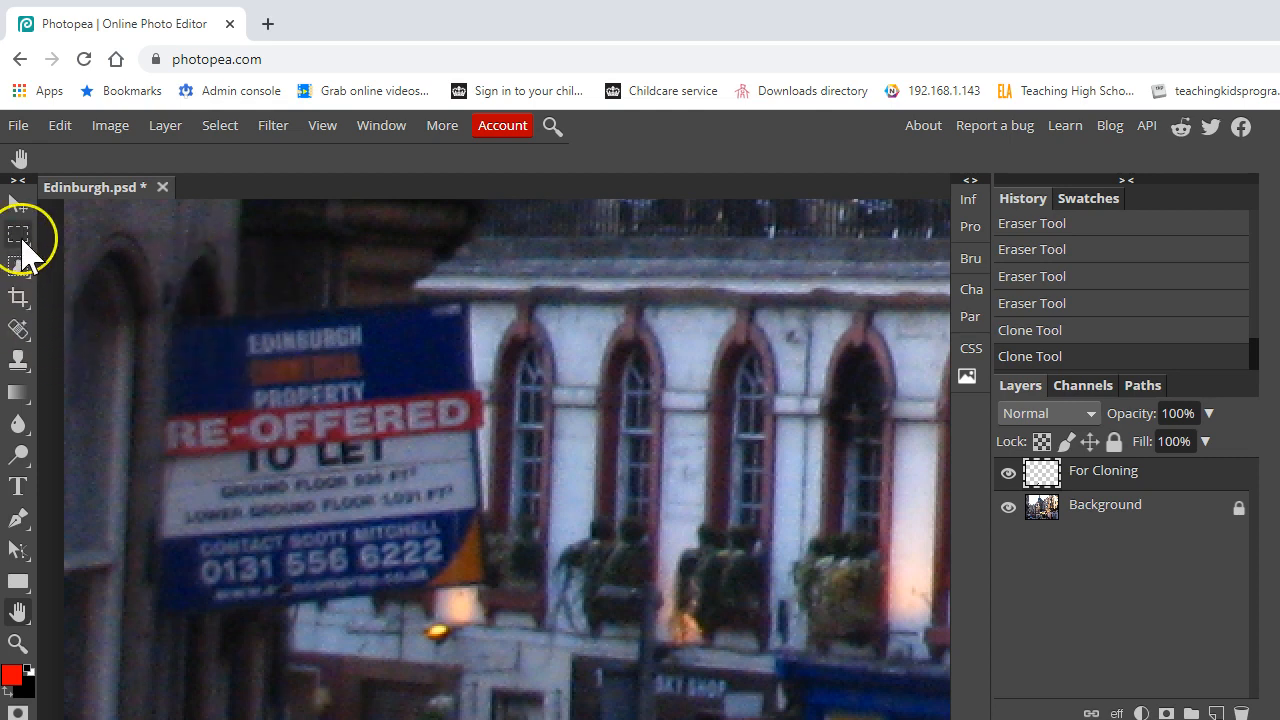
Step: Switch to the Polygonal Lasso Select tool to outline the sign with straight edges
click(16, 236)
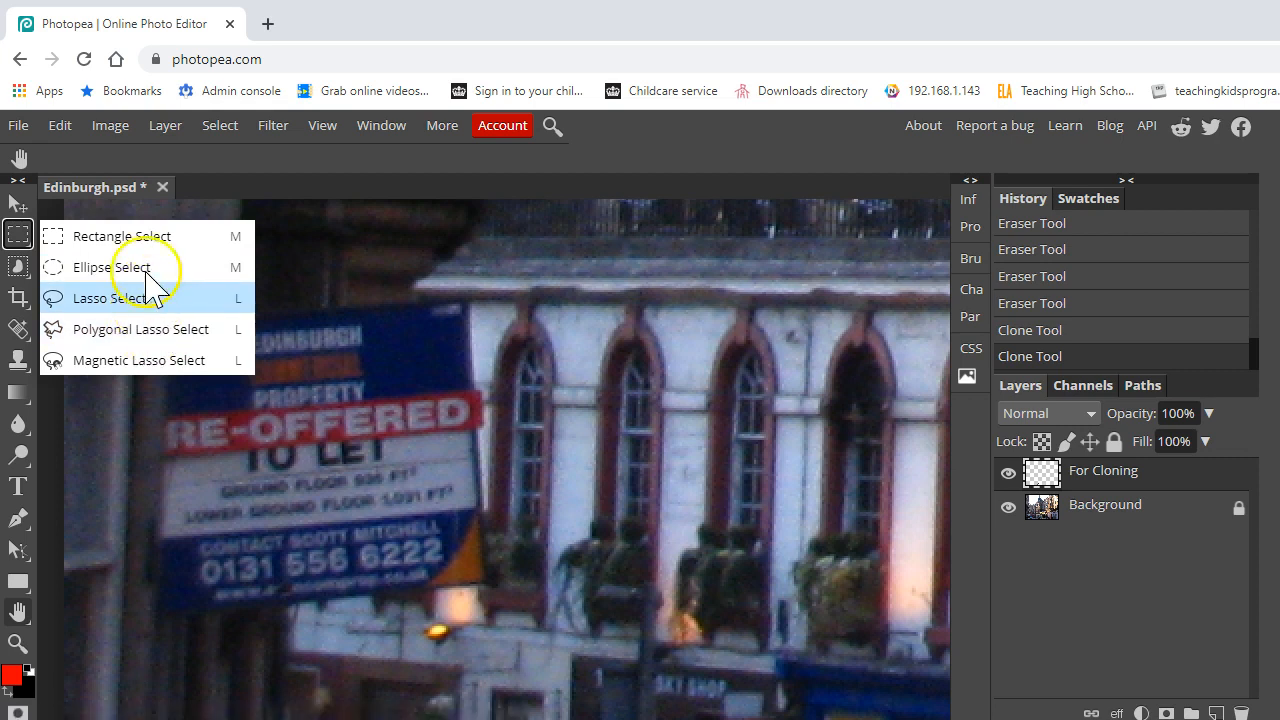
mouse_move(150, 330)
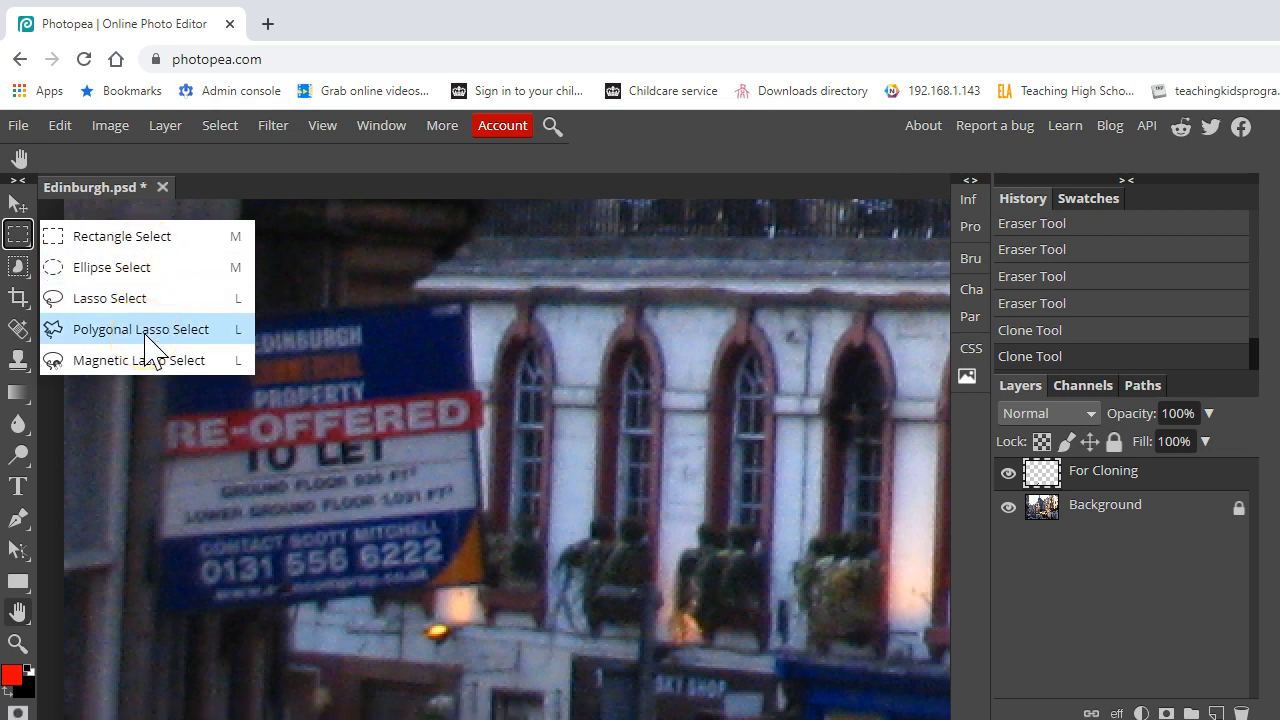
click(140, 328)
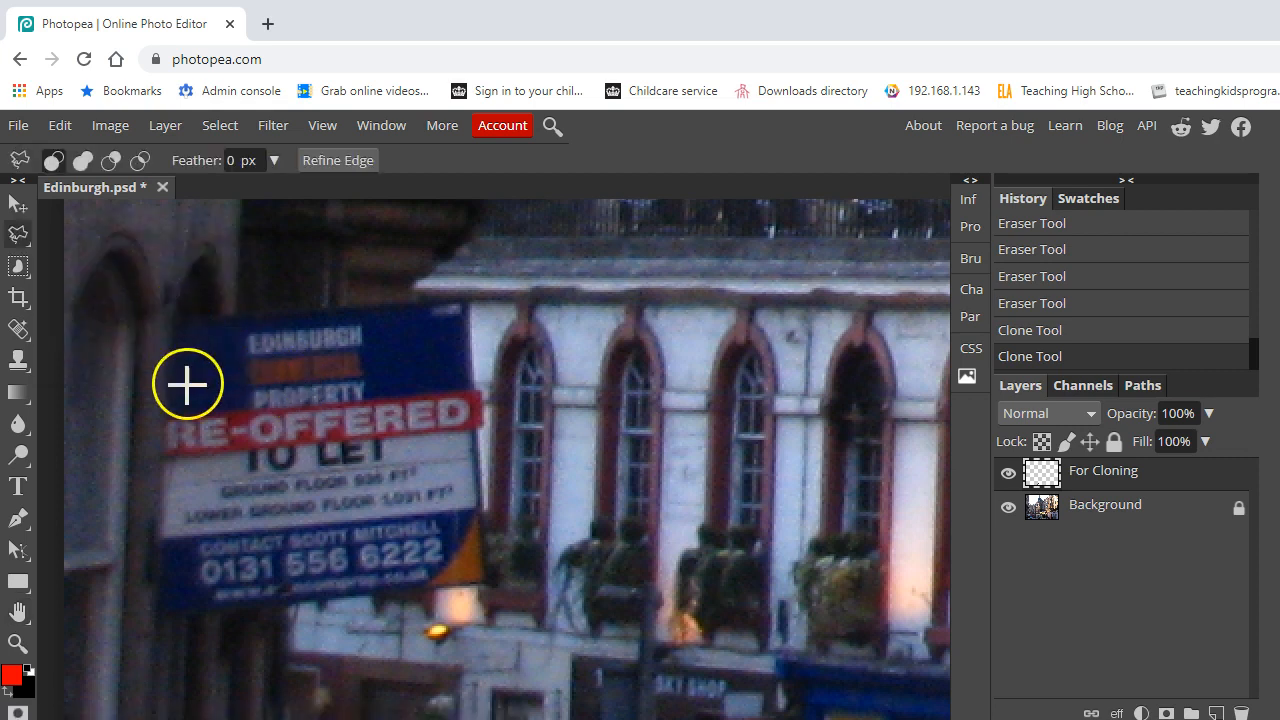
mouse_move(476, 340)
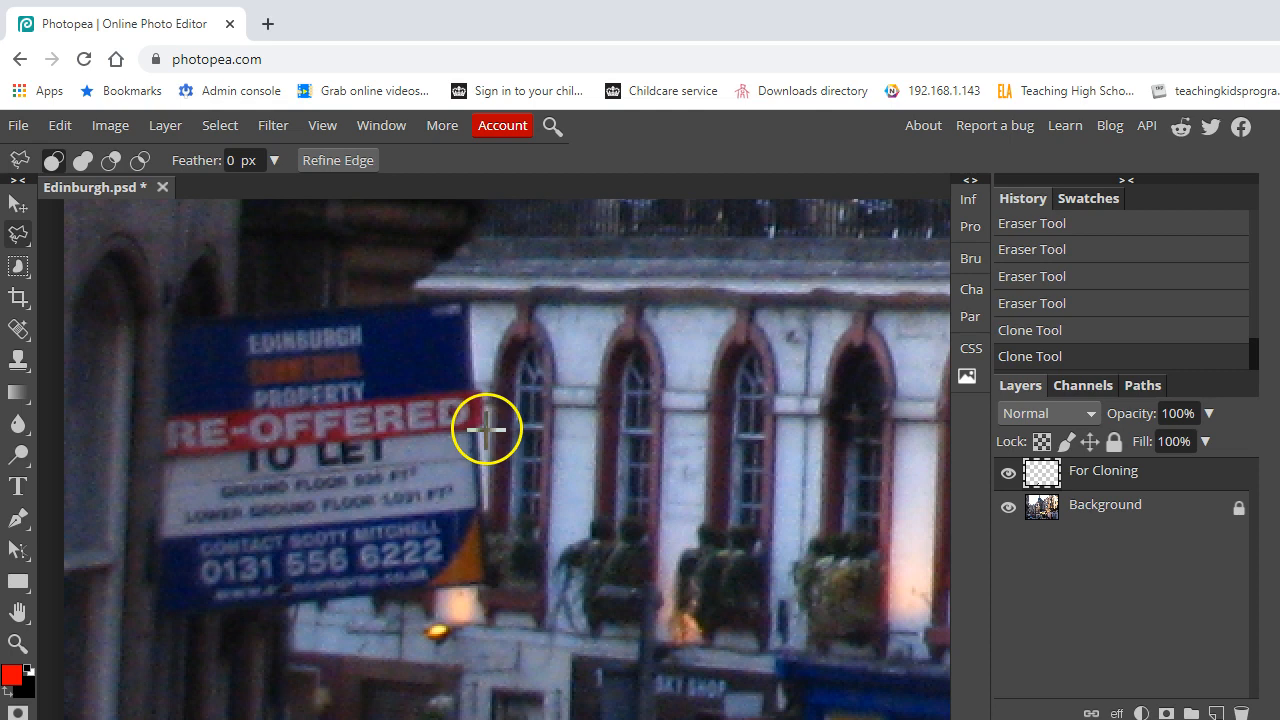
mouse_move(482, 388)
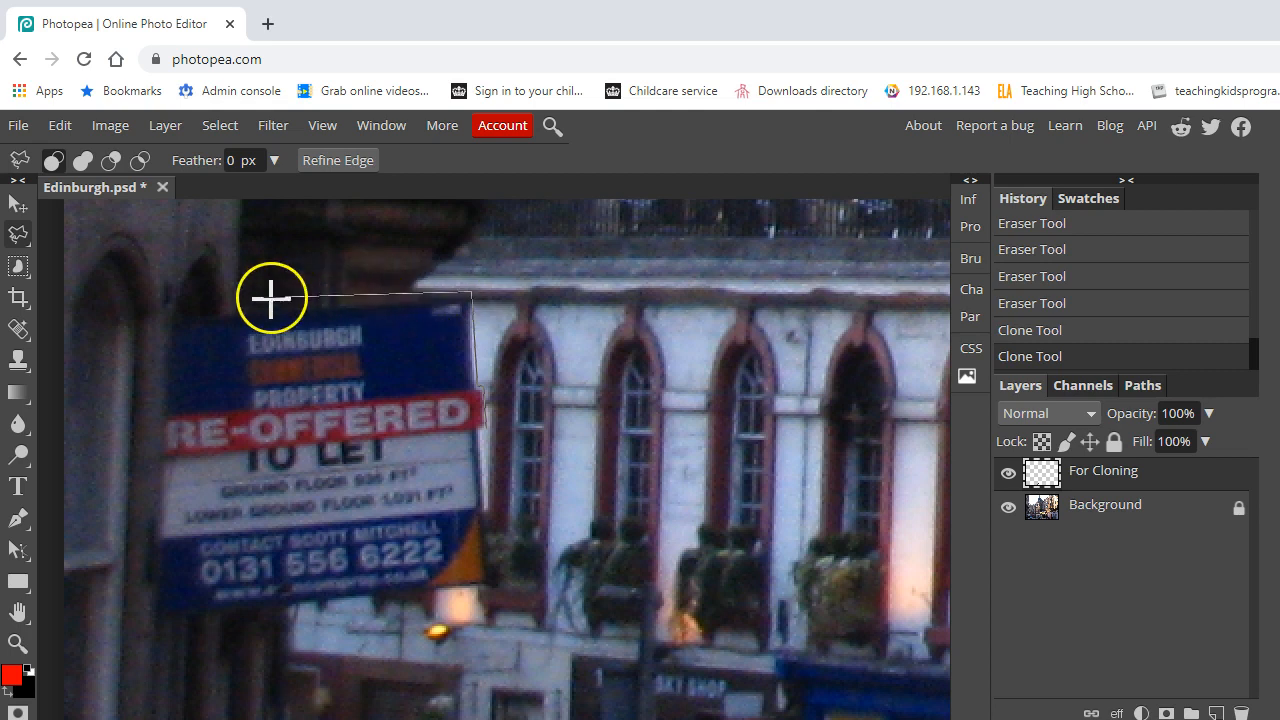
mouse_move(172, 318)
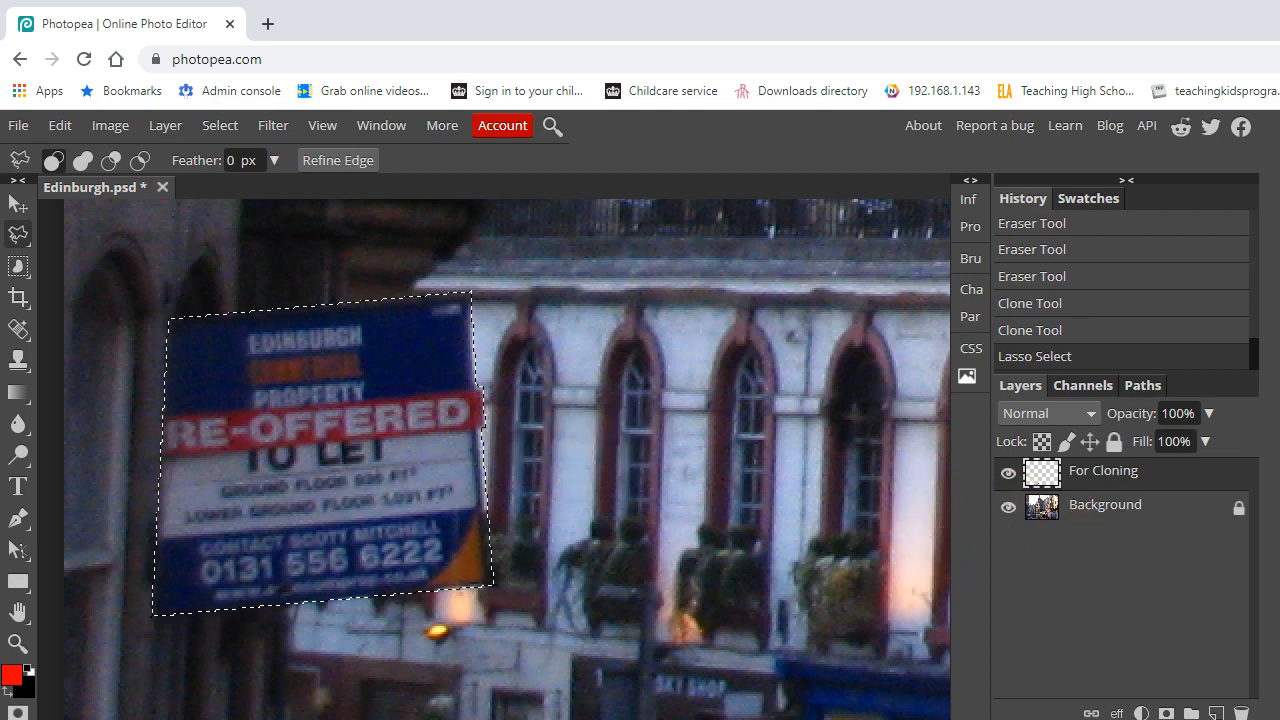
mouse_move(40, 372)
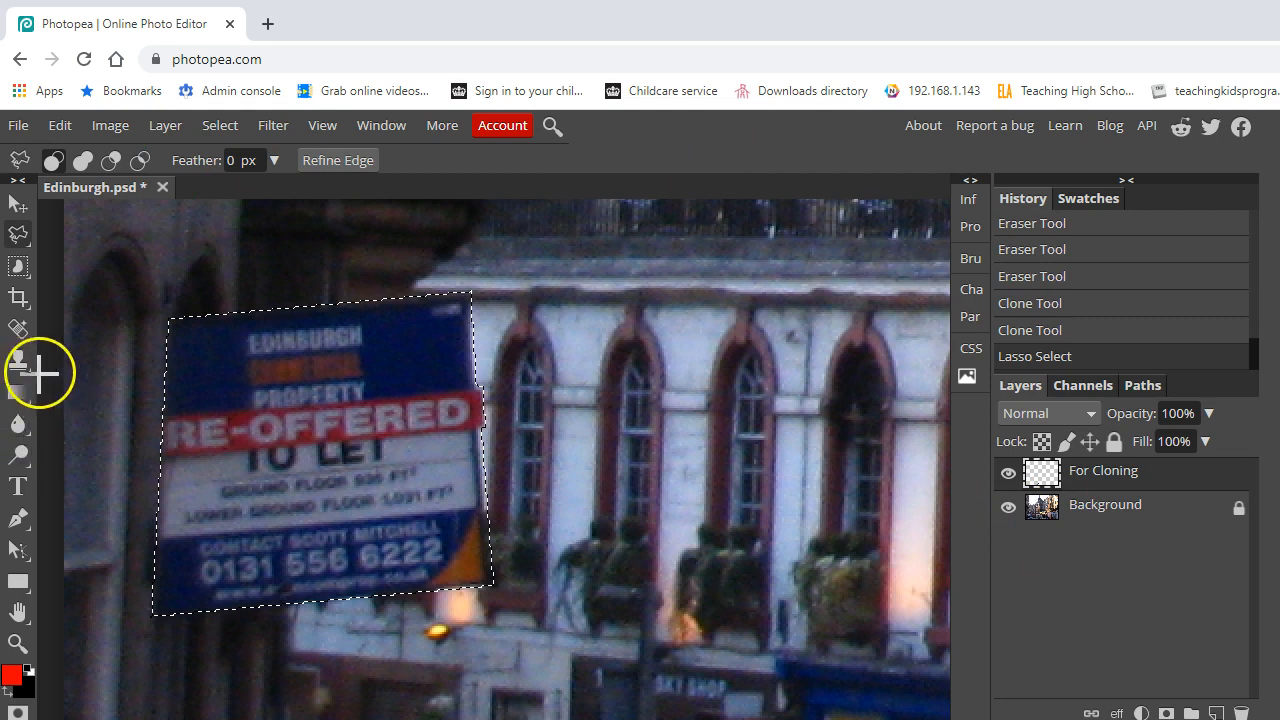
Step: With the Brush tool, paint three broad red strokes across the top, middle and lower sign
click(18, 360)
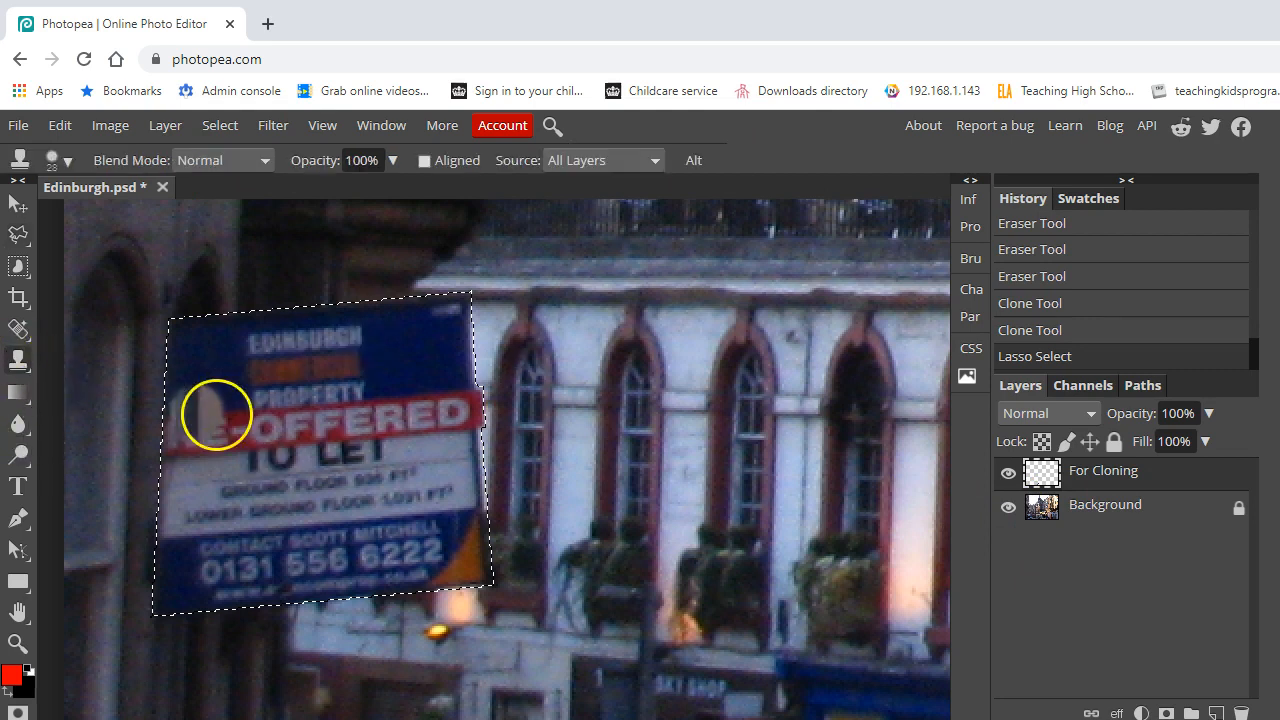
click(18, 360)
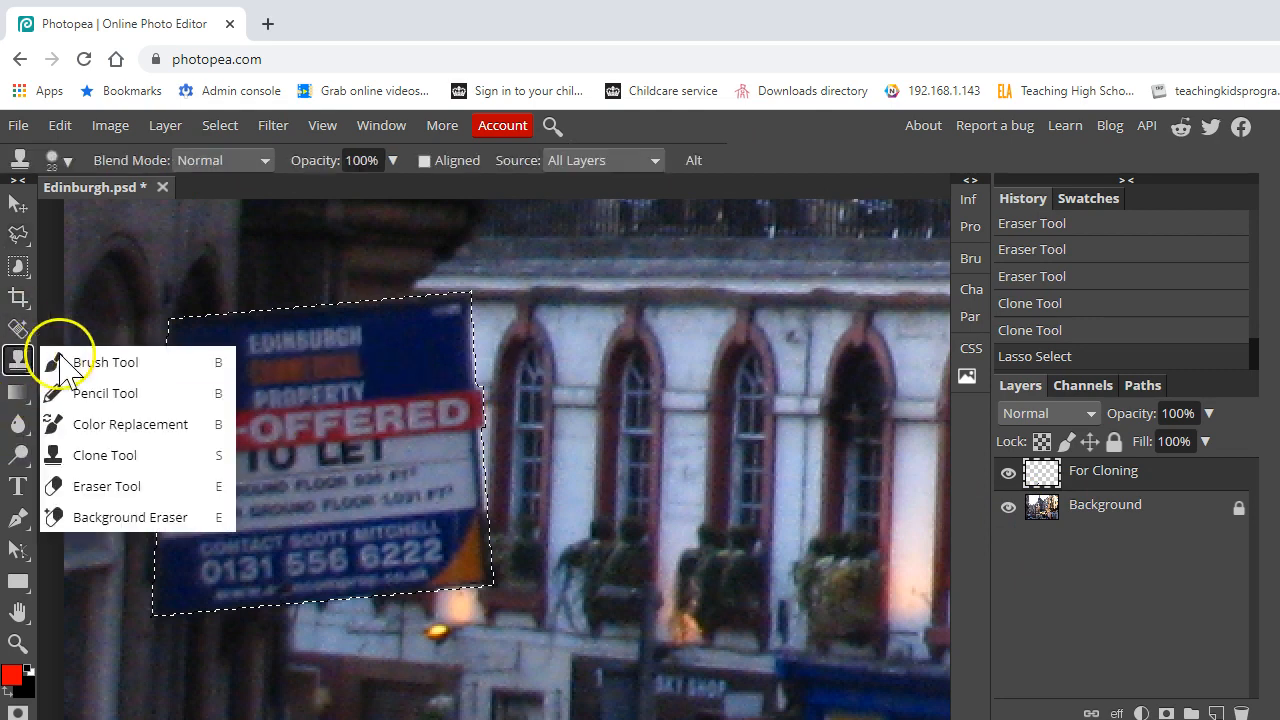
click(104, 362)
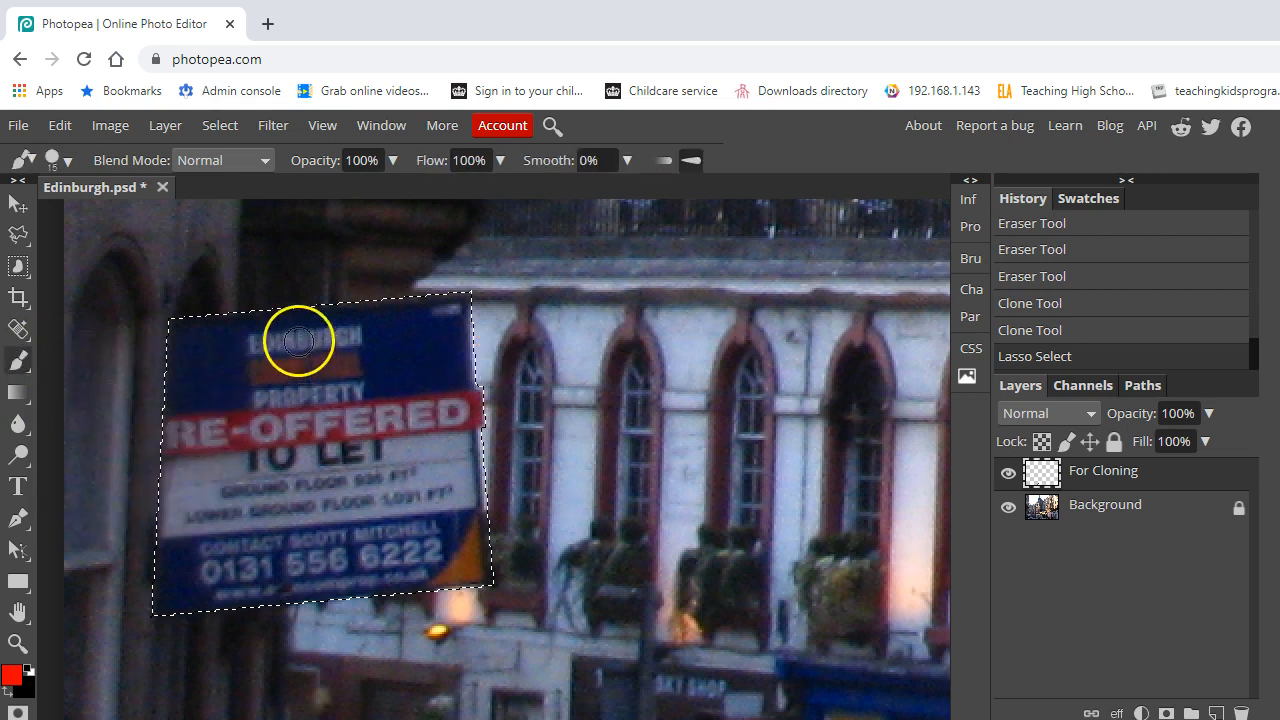
drag(298, 336, 462, 418)
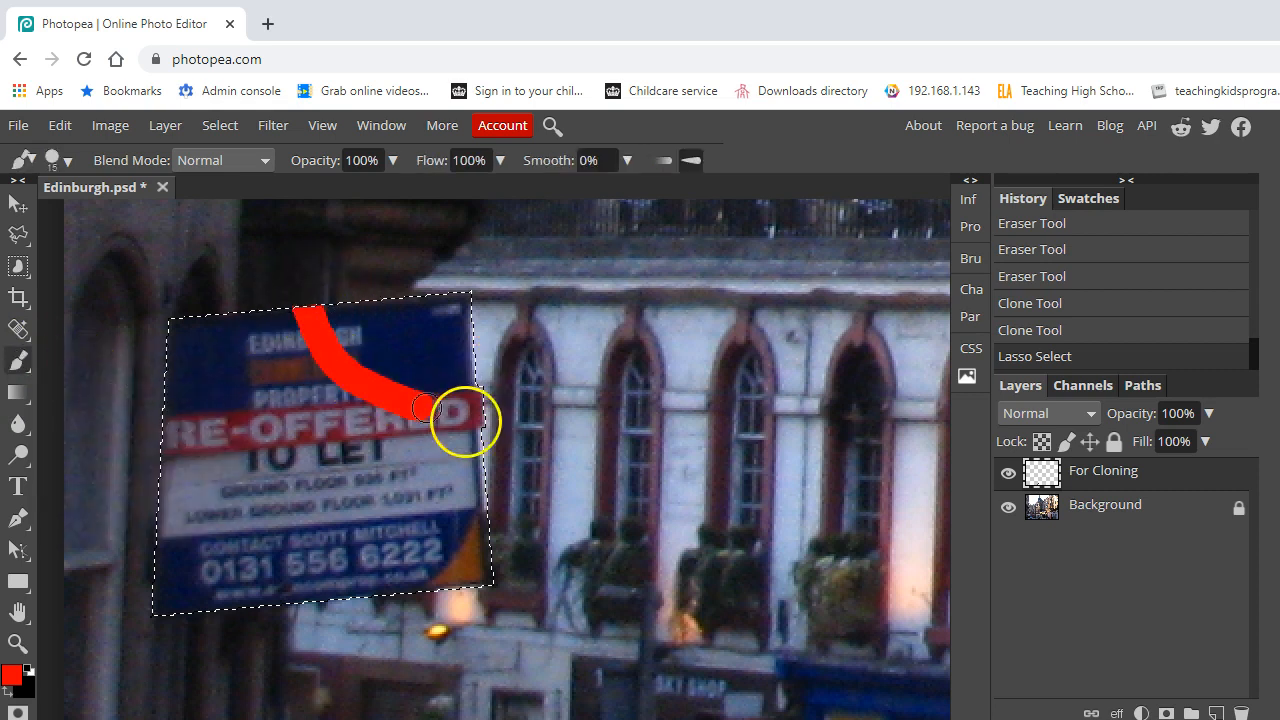
drag(440, 410, 578, 364)
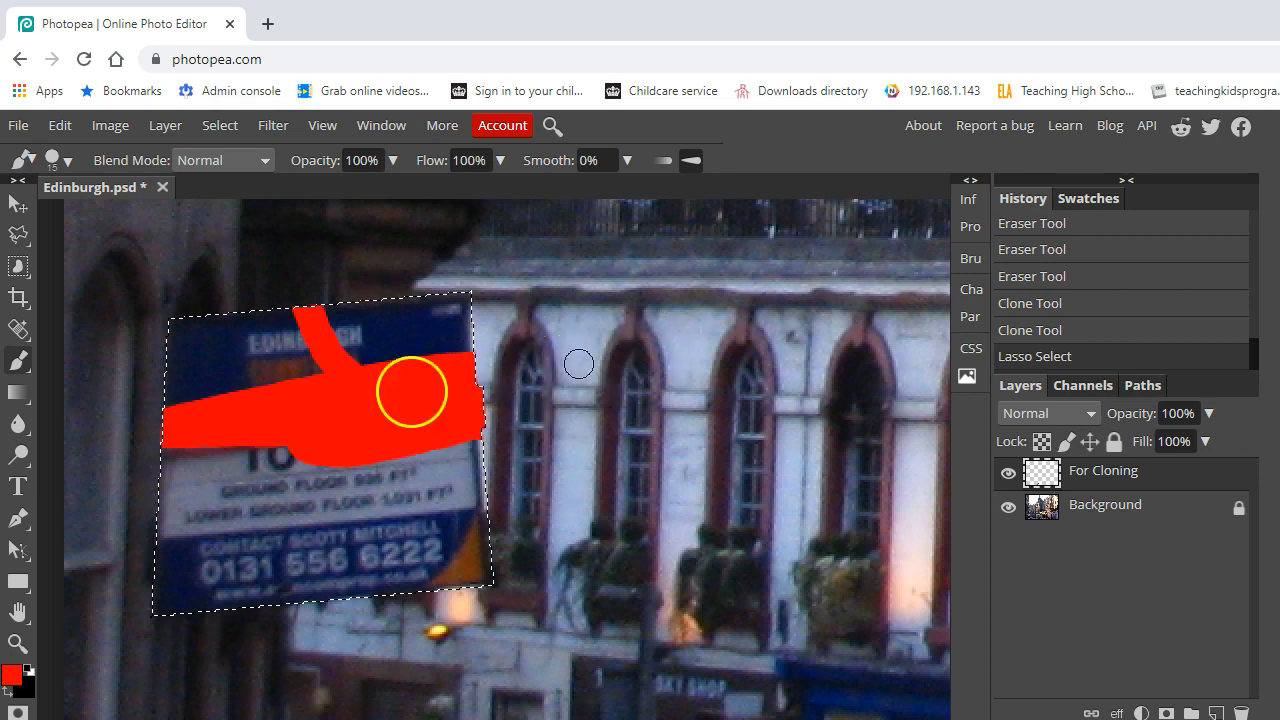
drag(410, 390, 204, 486)
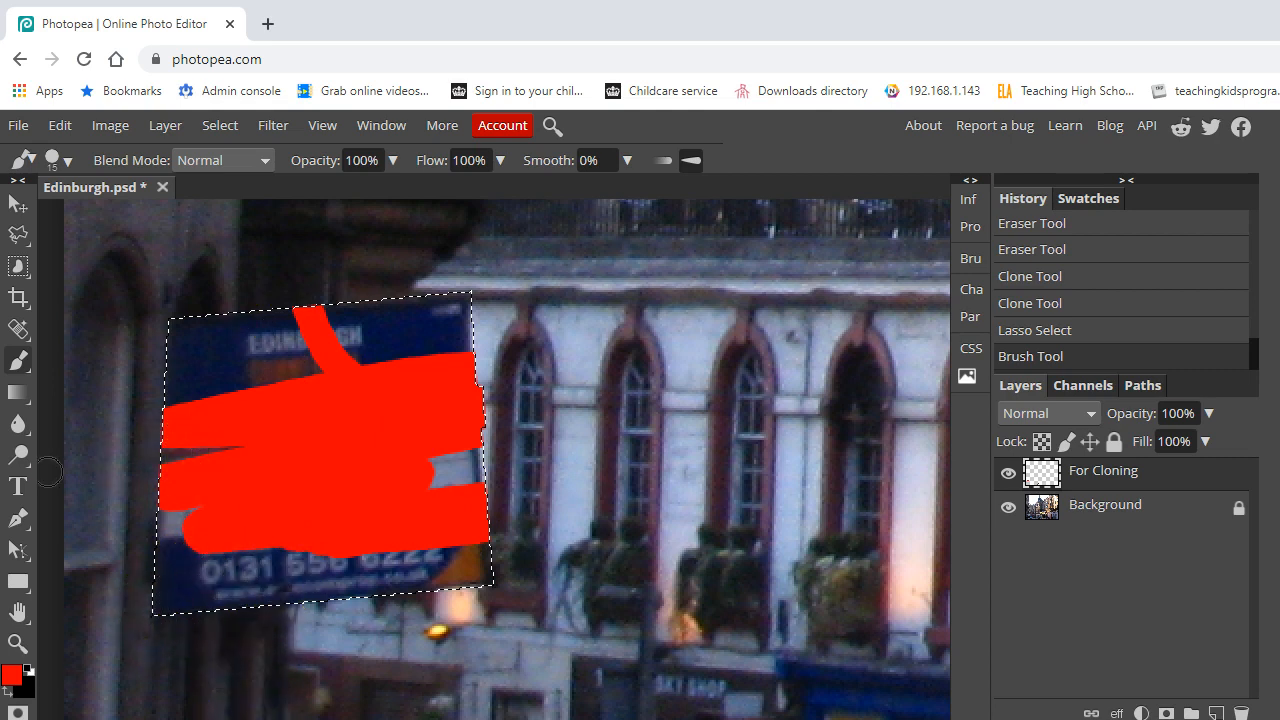
mouse_move(18, 390)
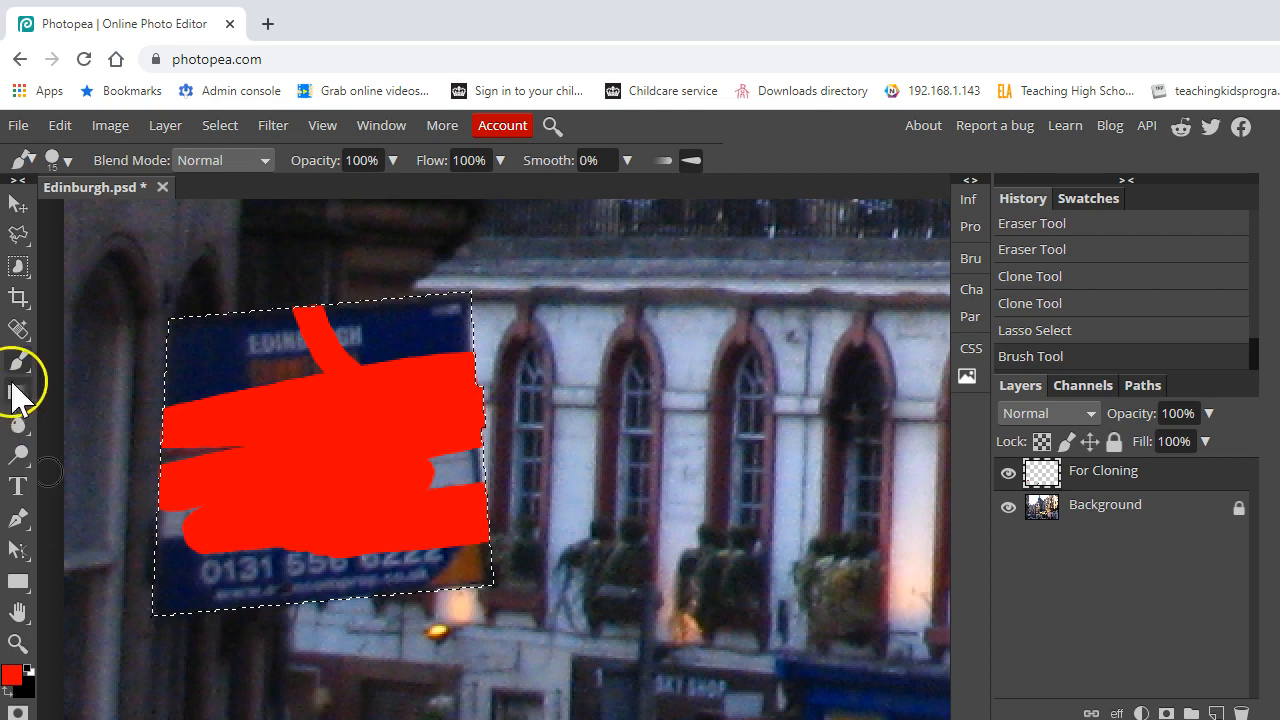
Step: Switch to the Clone tool and go to Edit to undo the red brush strokes
click(18, 360)
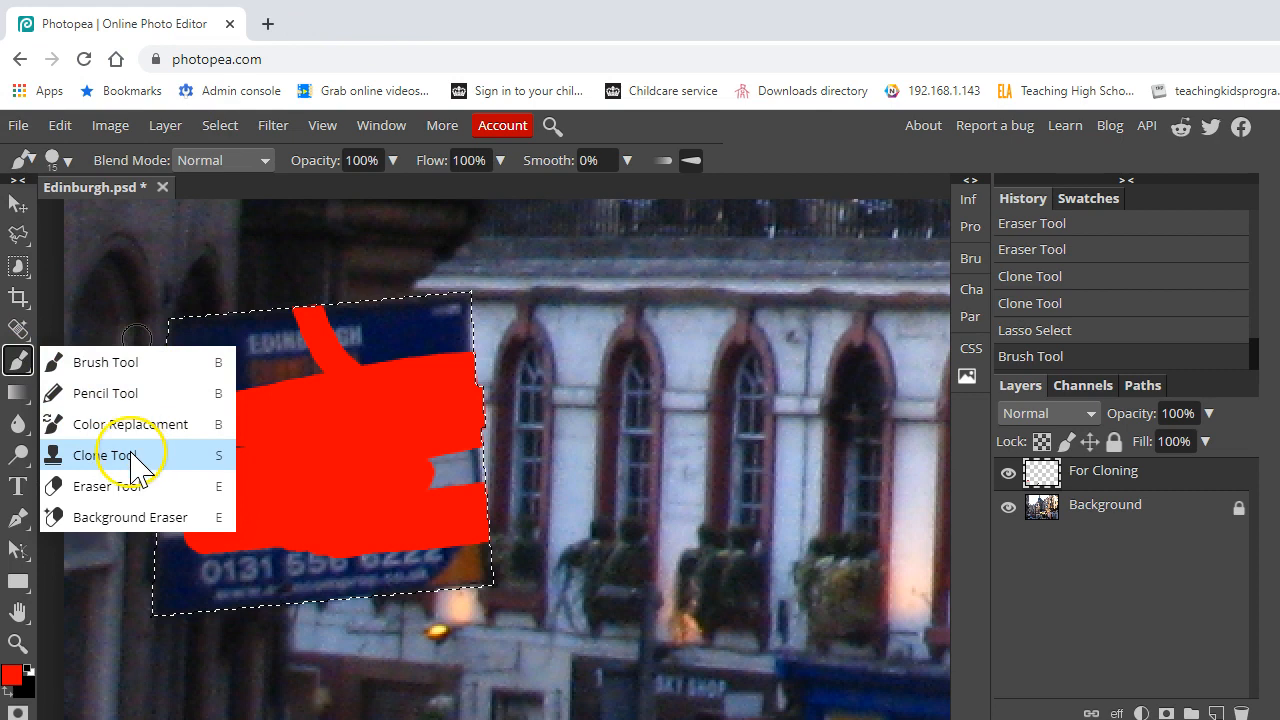
click(104, 456)
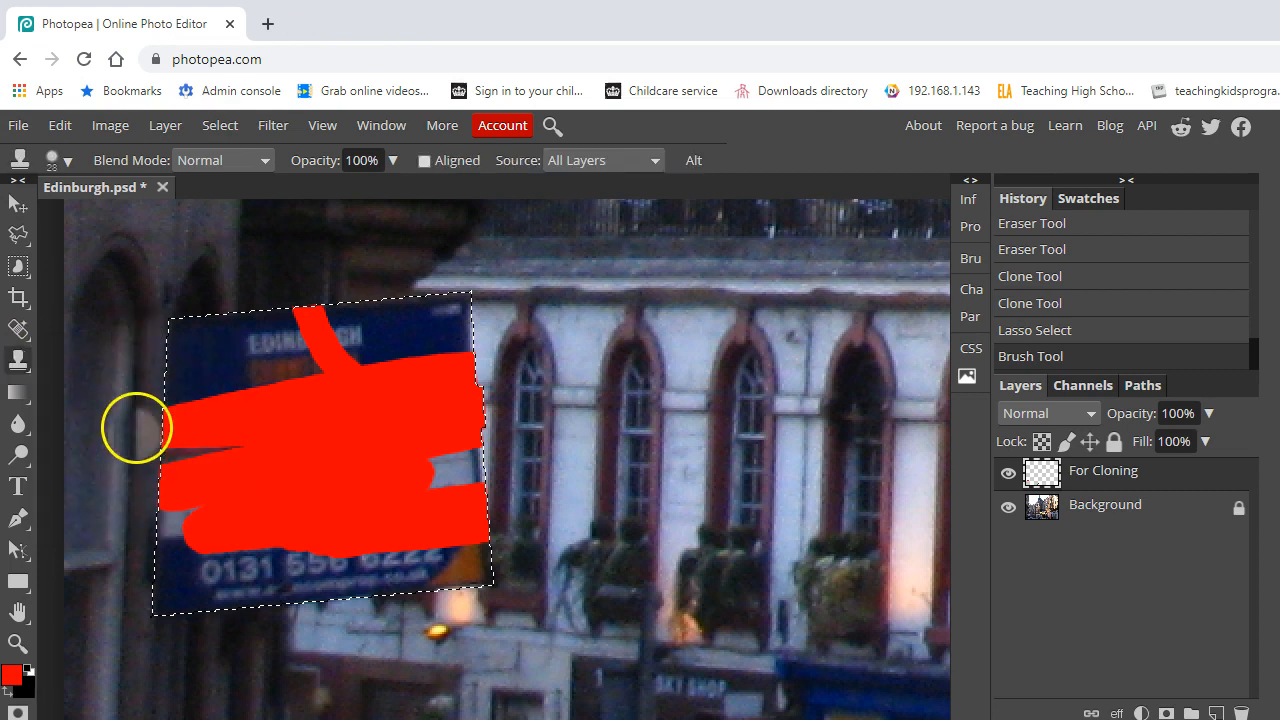
click(60, 124)
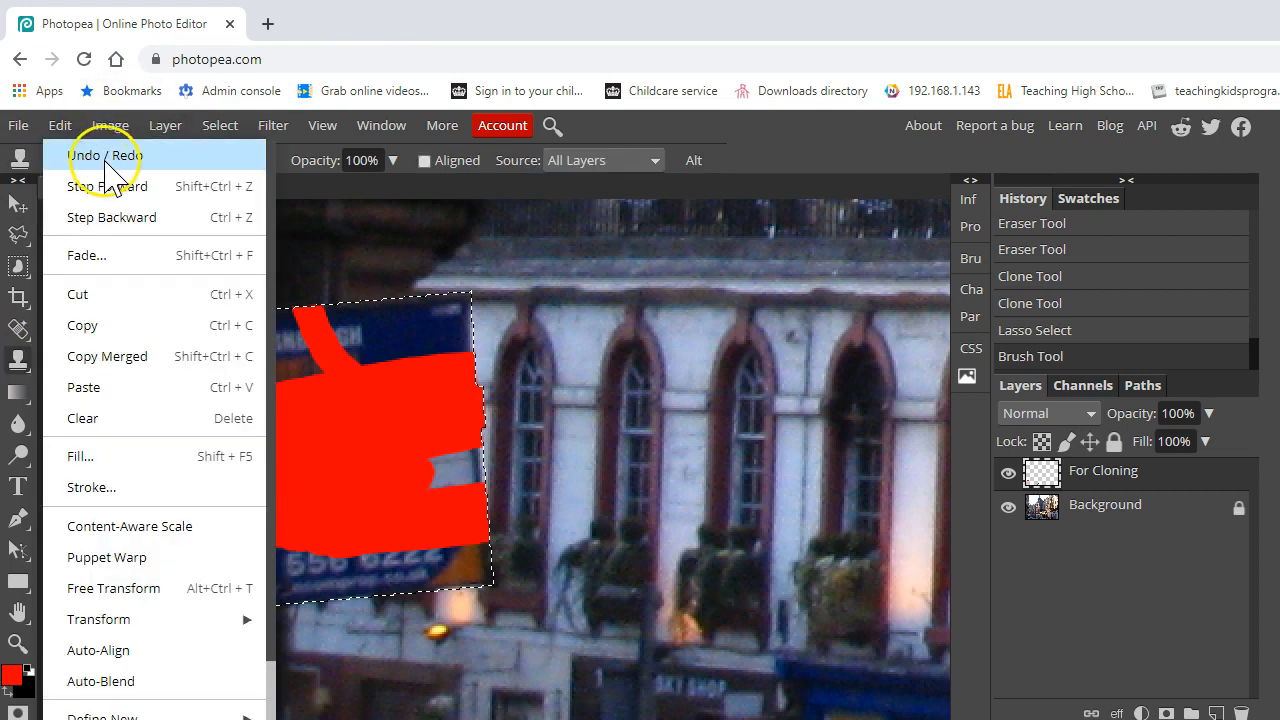
mouse_move(106, 186)
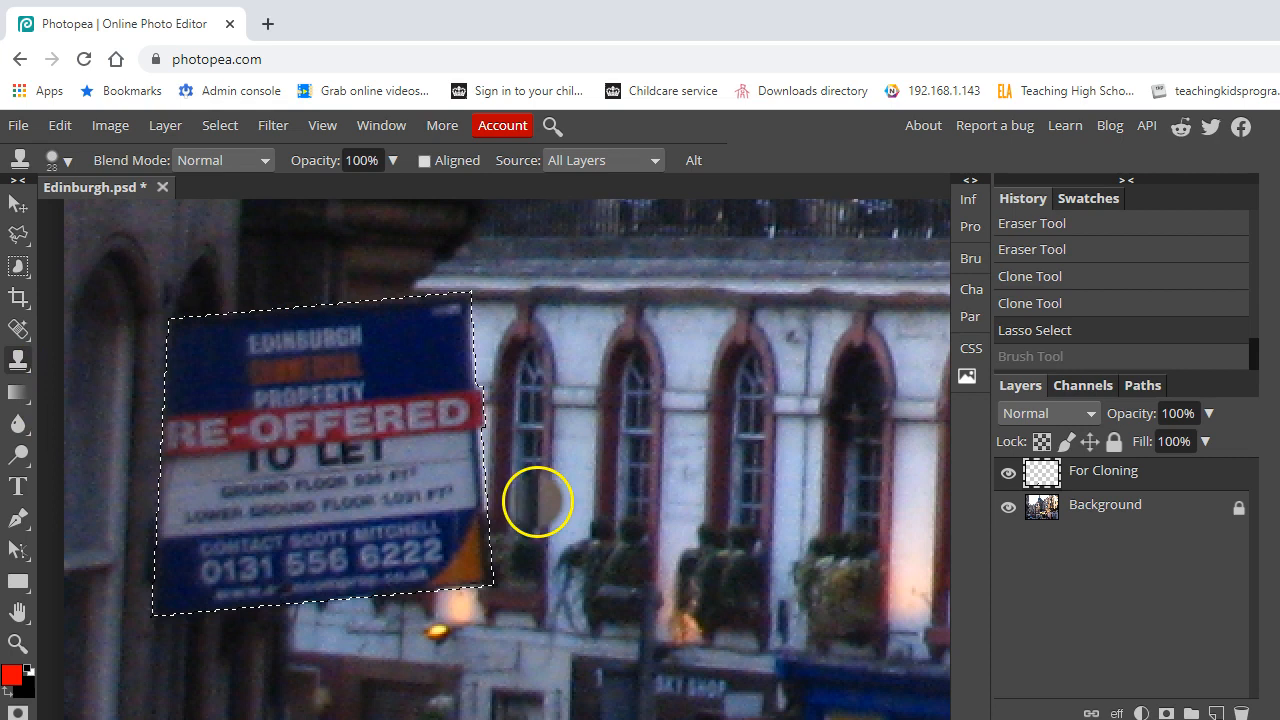
mouse_move(554, 500)
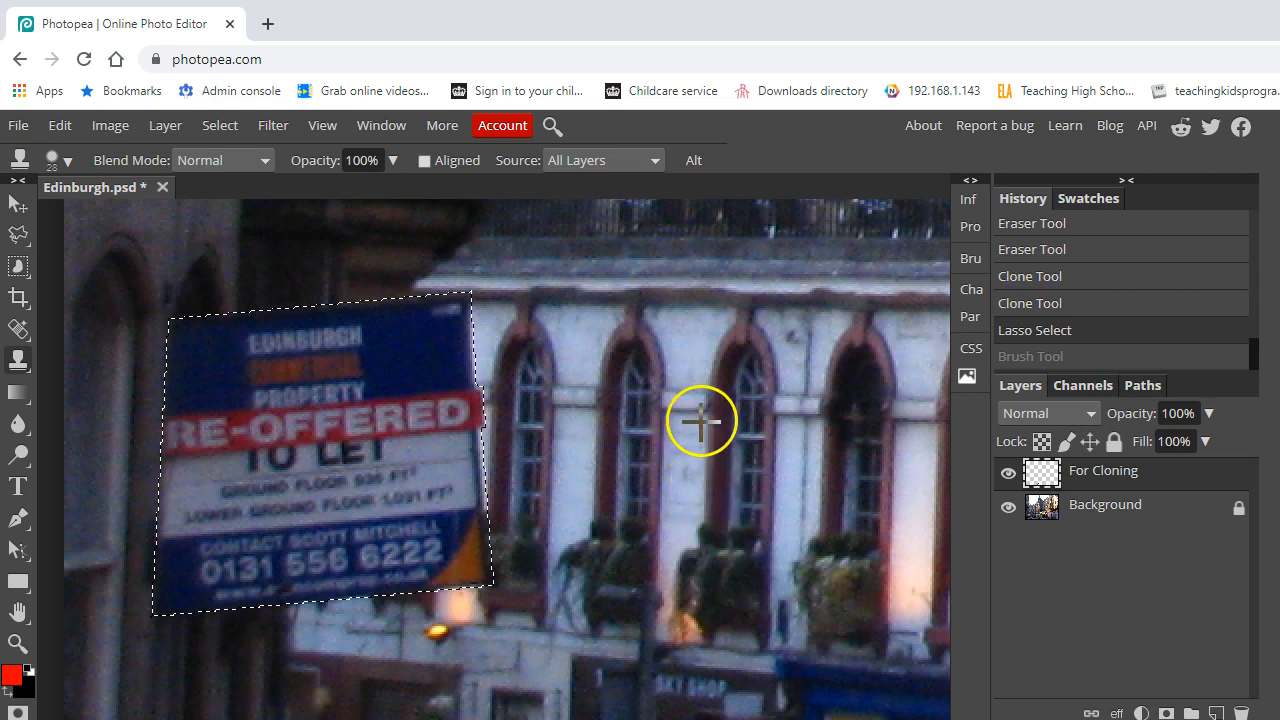
mouse_move(704, 422)
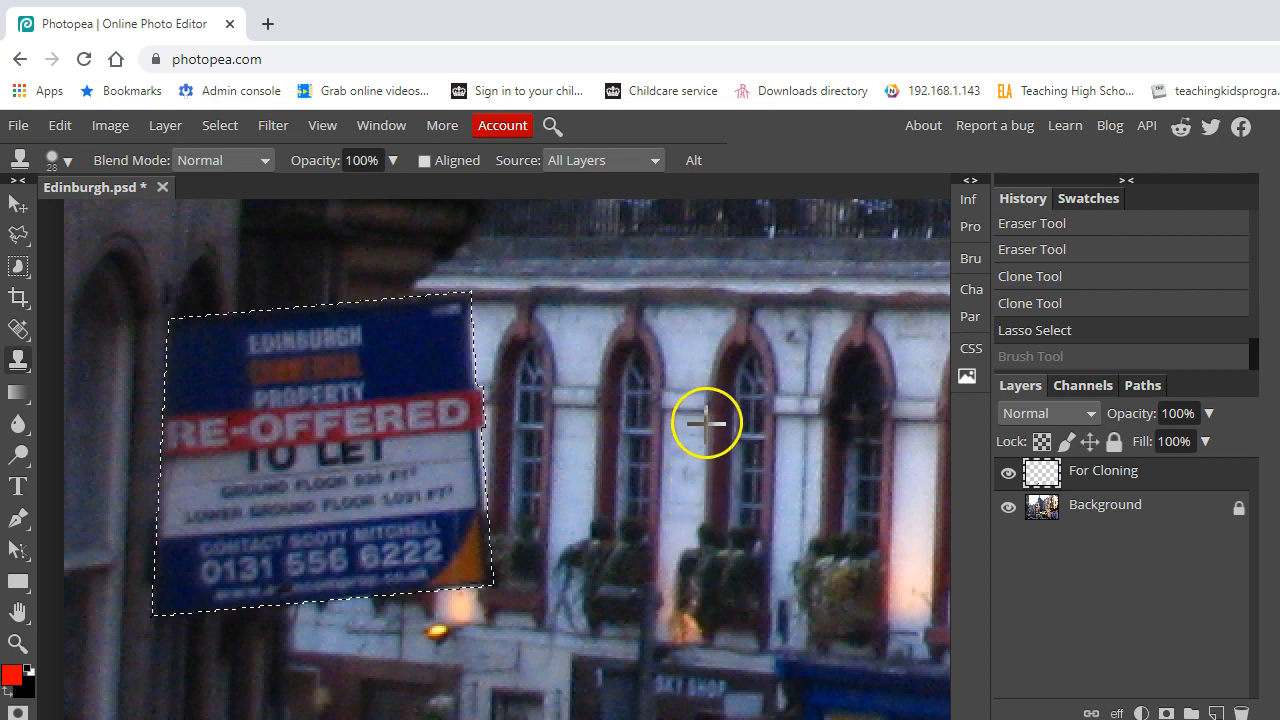
mouse_move(704, 414)
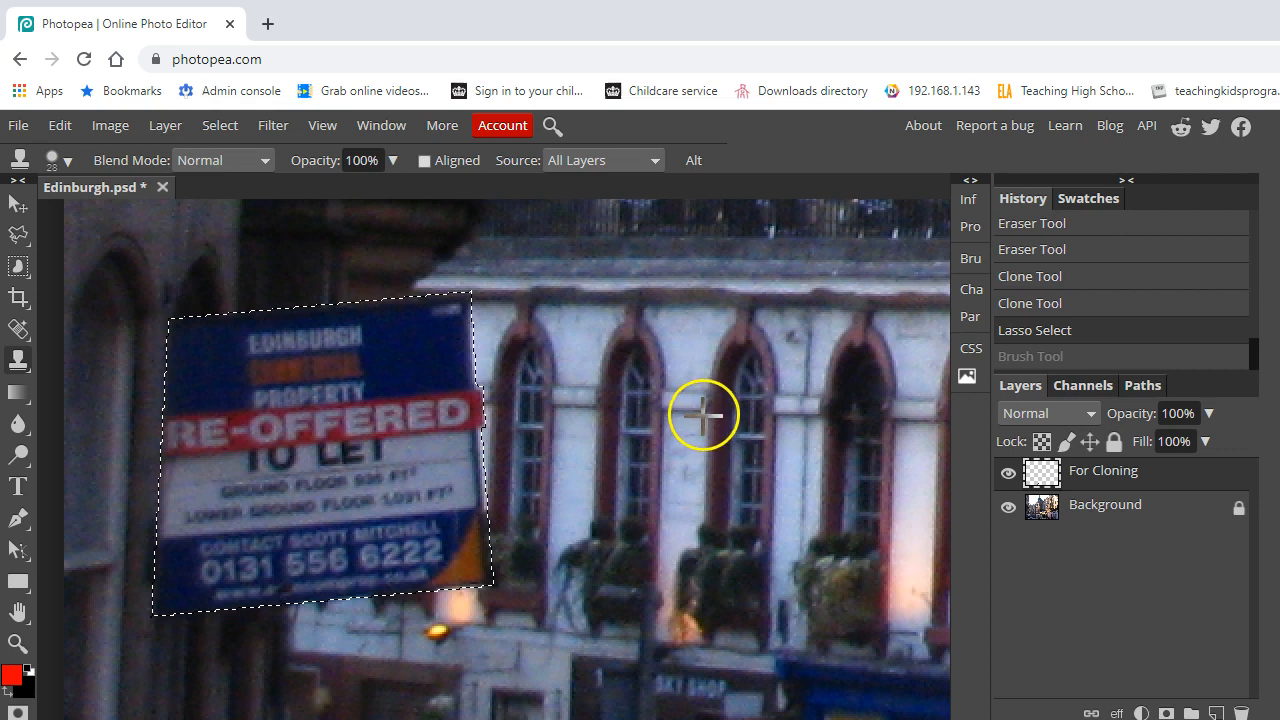
mouse_move(710, 412)
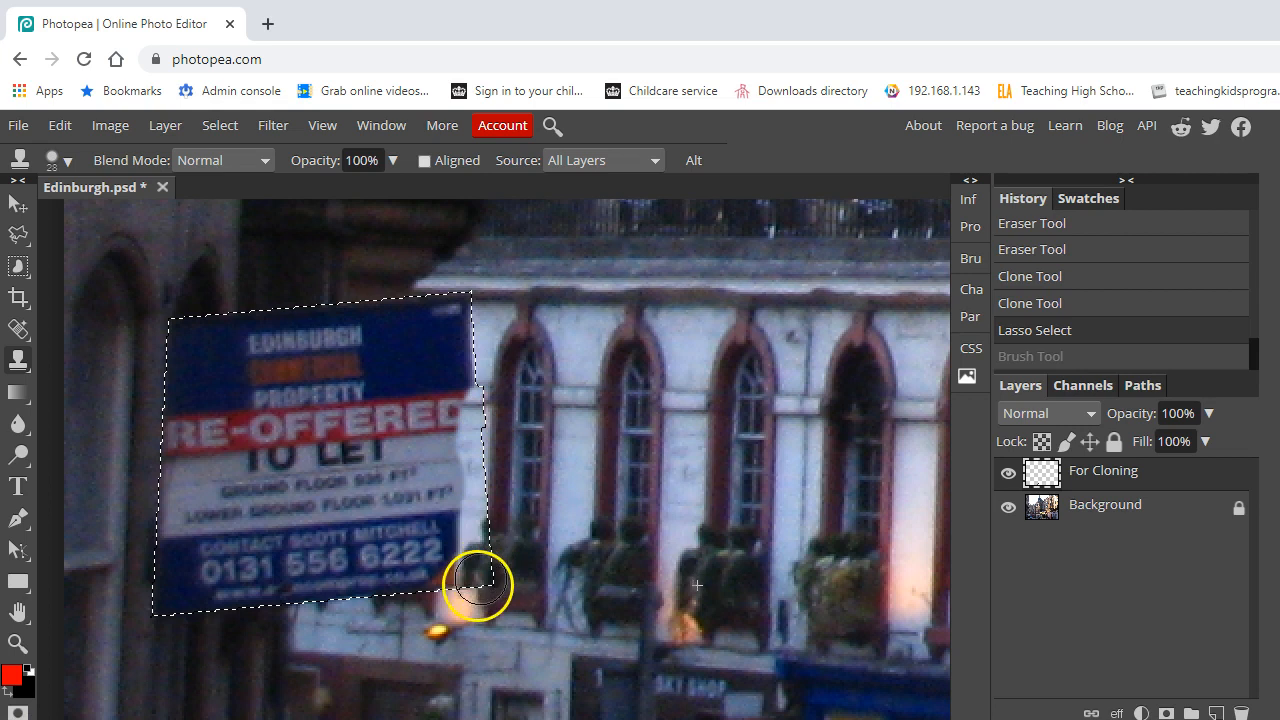
Step: Clone a column of arched windows and flower boxes over the sign's right side and middle
drag(476, 584, 432, 560)
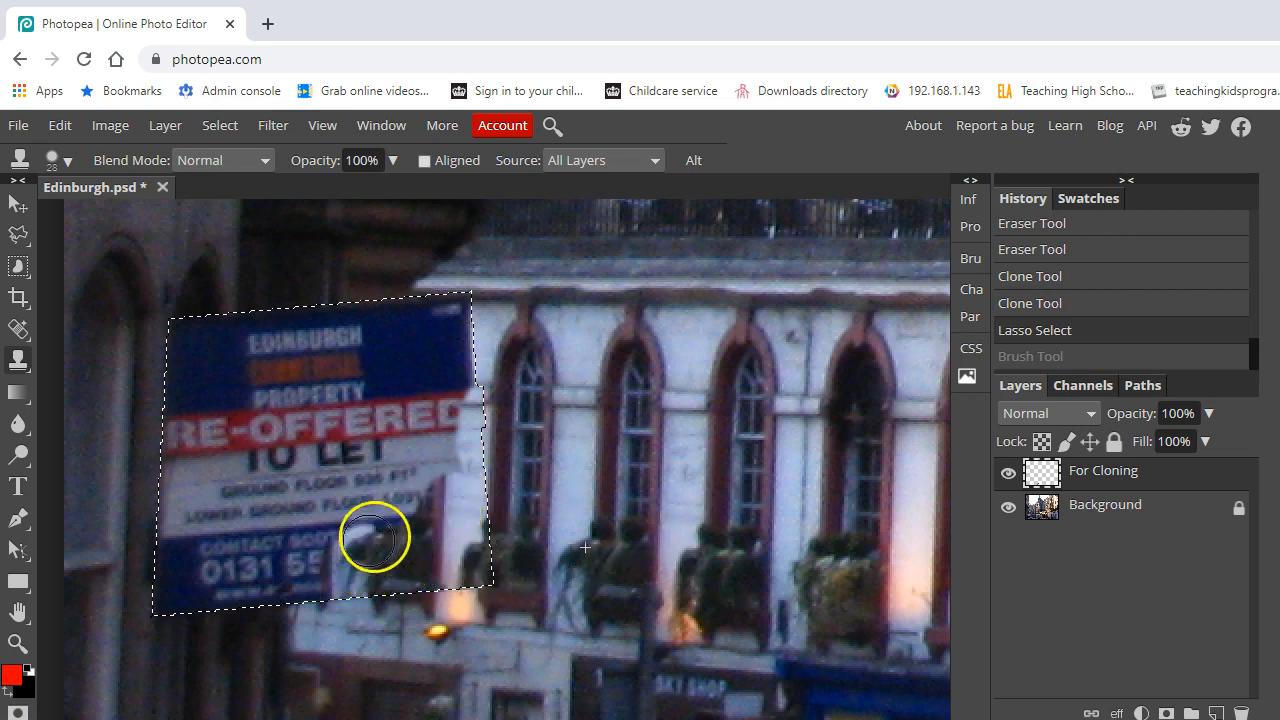
drag(372, 536, 476, 304)
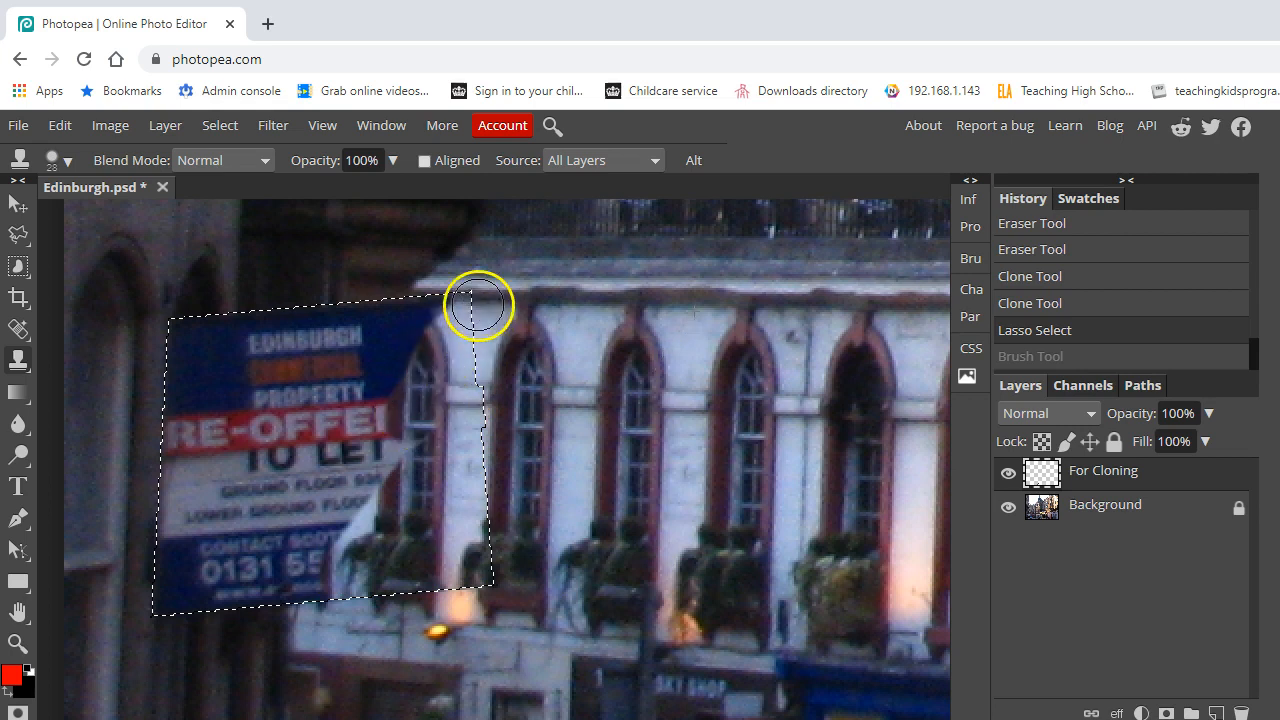
drag(478, 304, 396, 356)
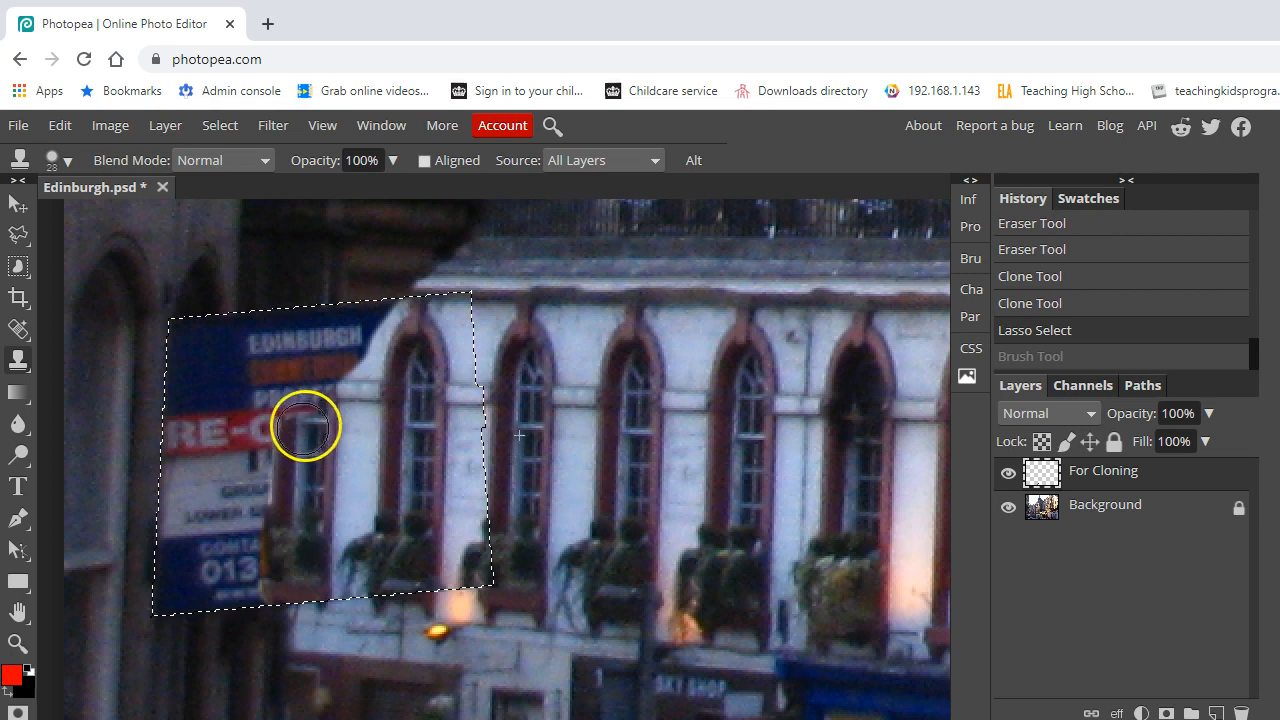
drag(304, 424, 422, 310)
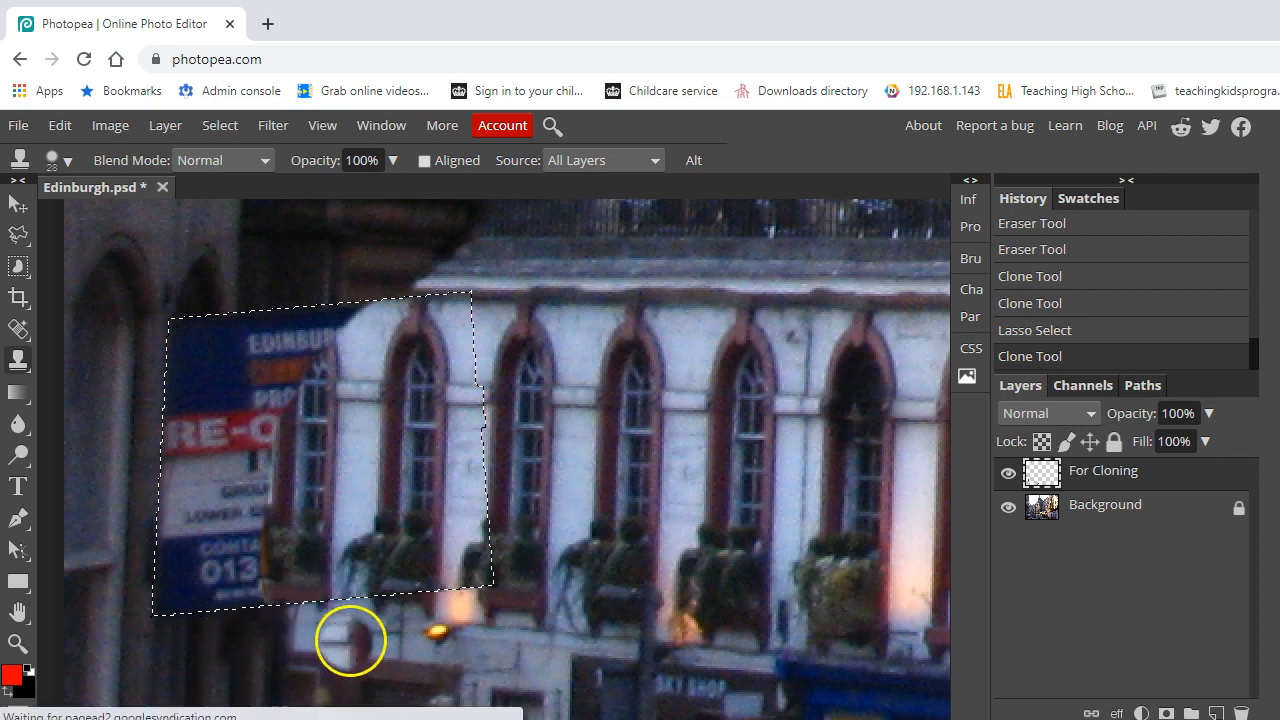
mouse_move(252, 704)
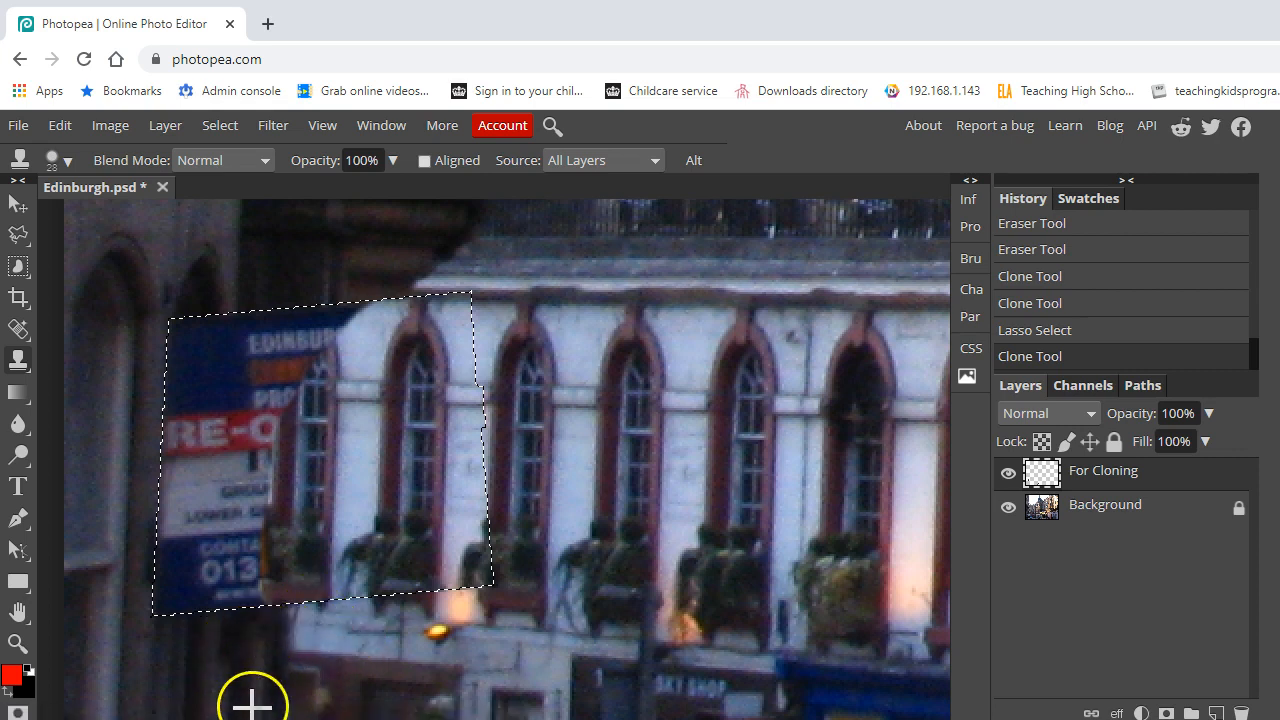
mouse_move(240, 658)
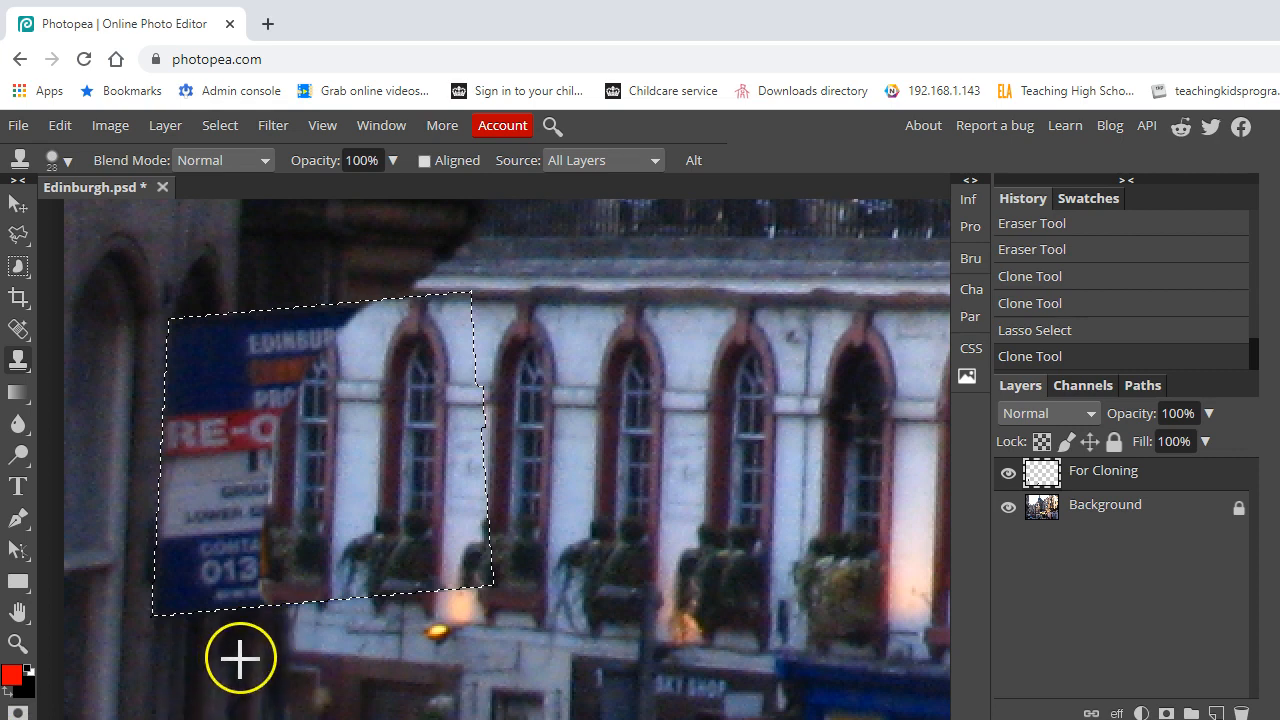
mouse_move(244, 644)
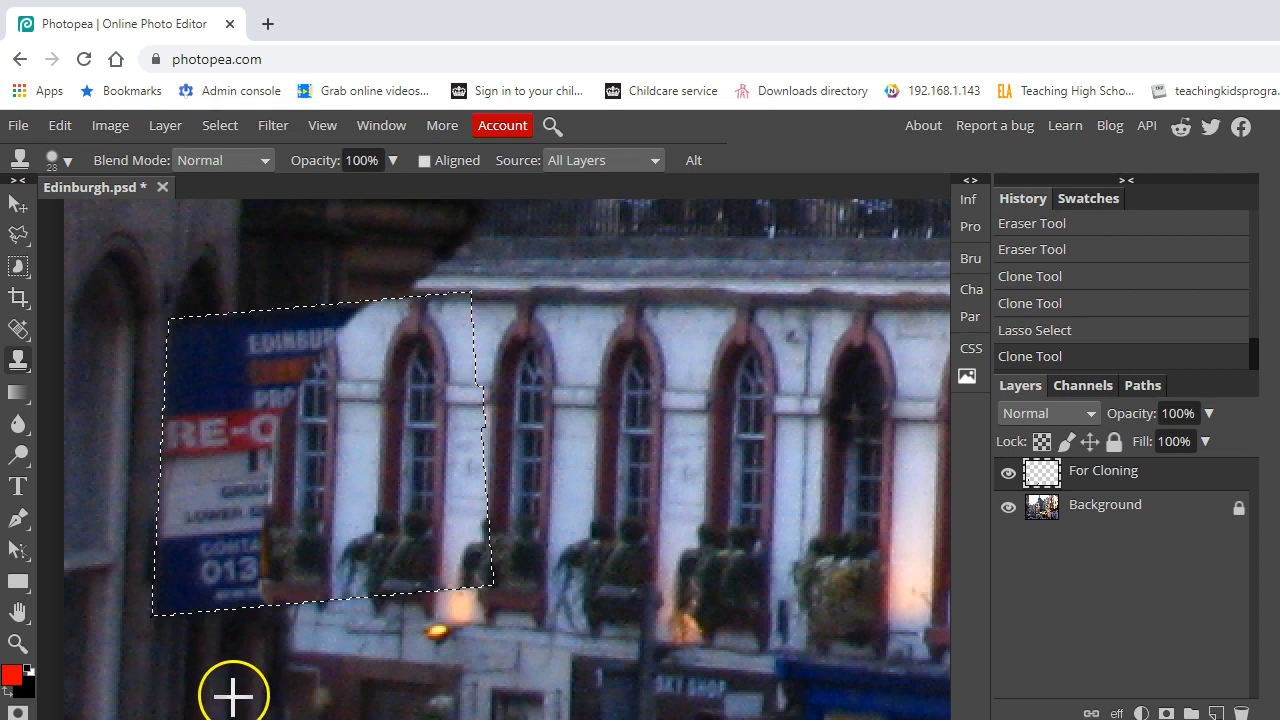
mouse_move(236, 638)
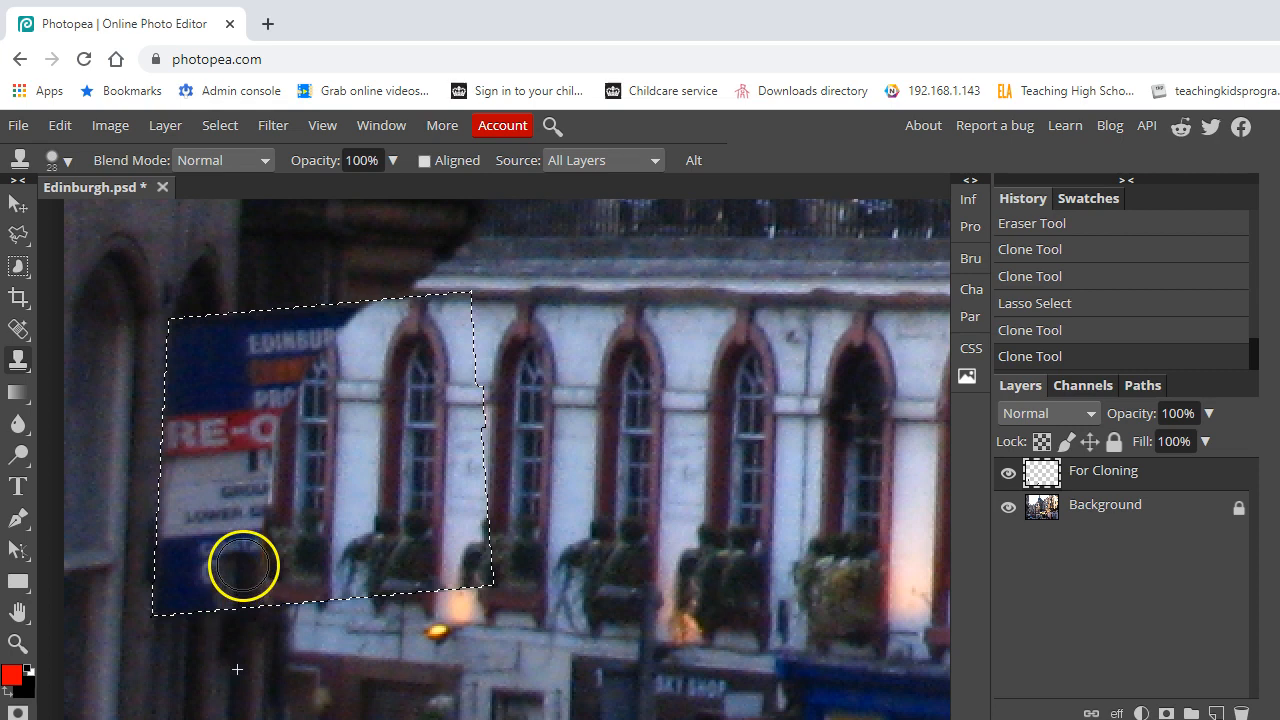
mouse_move(256, 568)
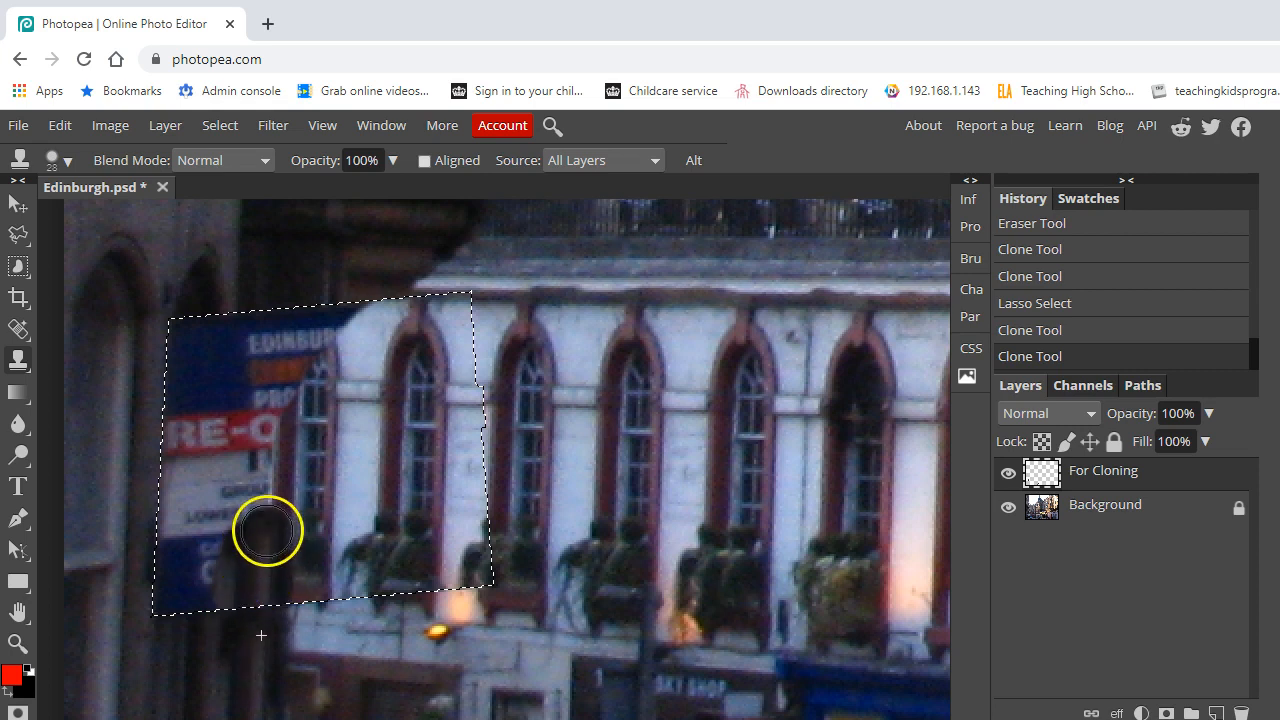
Step: Stamp cloned facade over the lettering on the sign's lower left
click(268, 530)
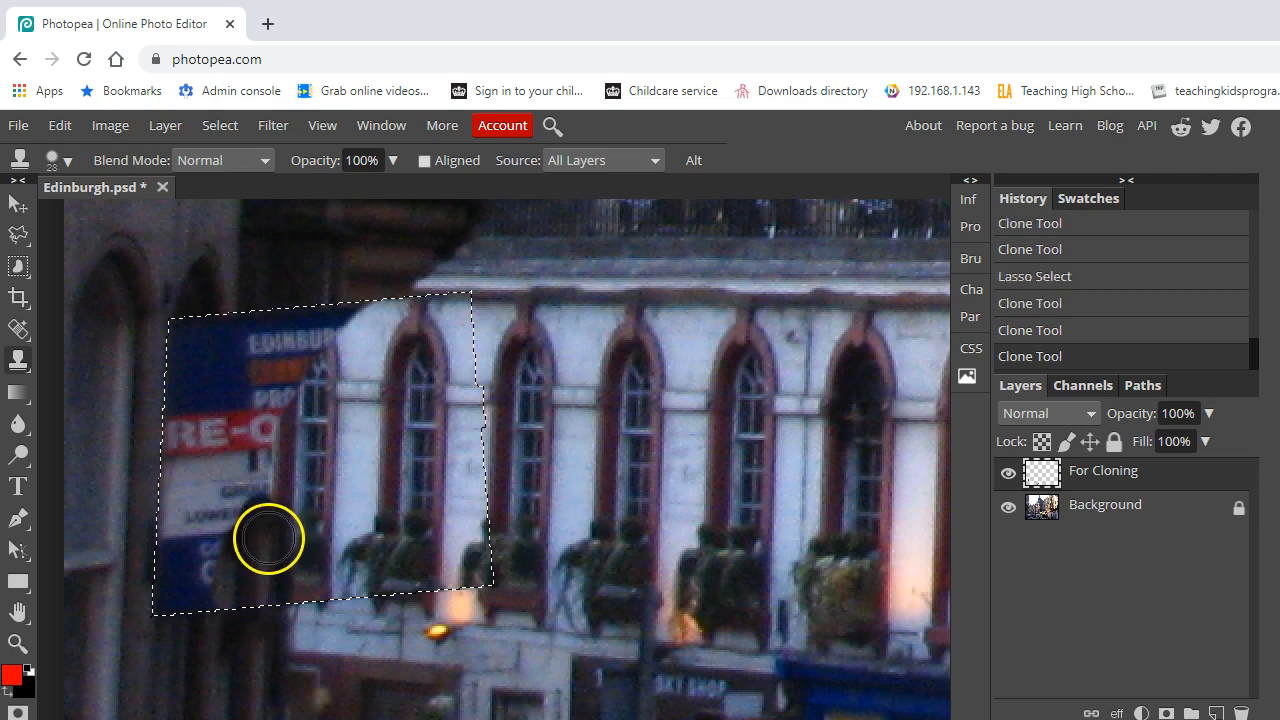
mouse_move(270, 496)
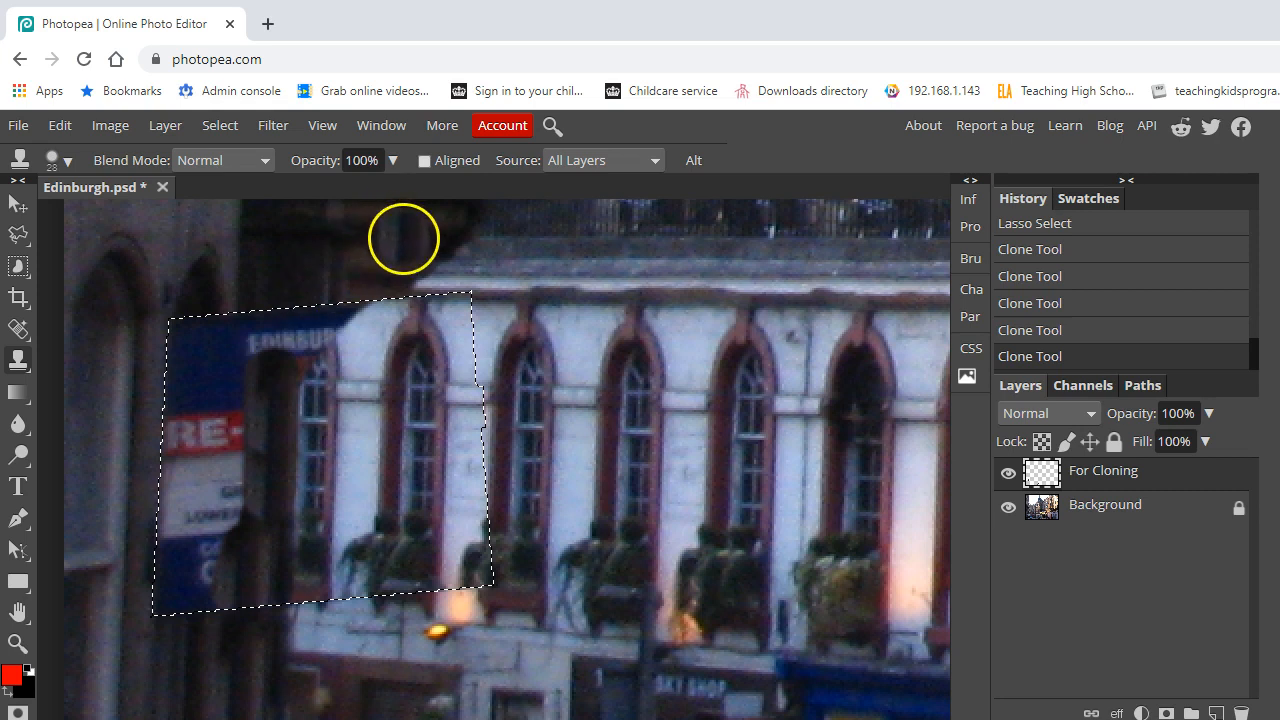
mouse_move(444, 248)
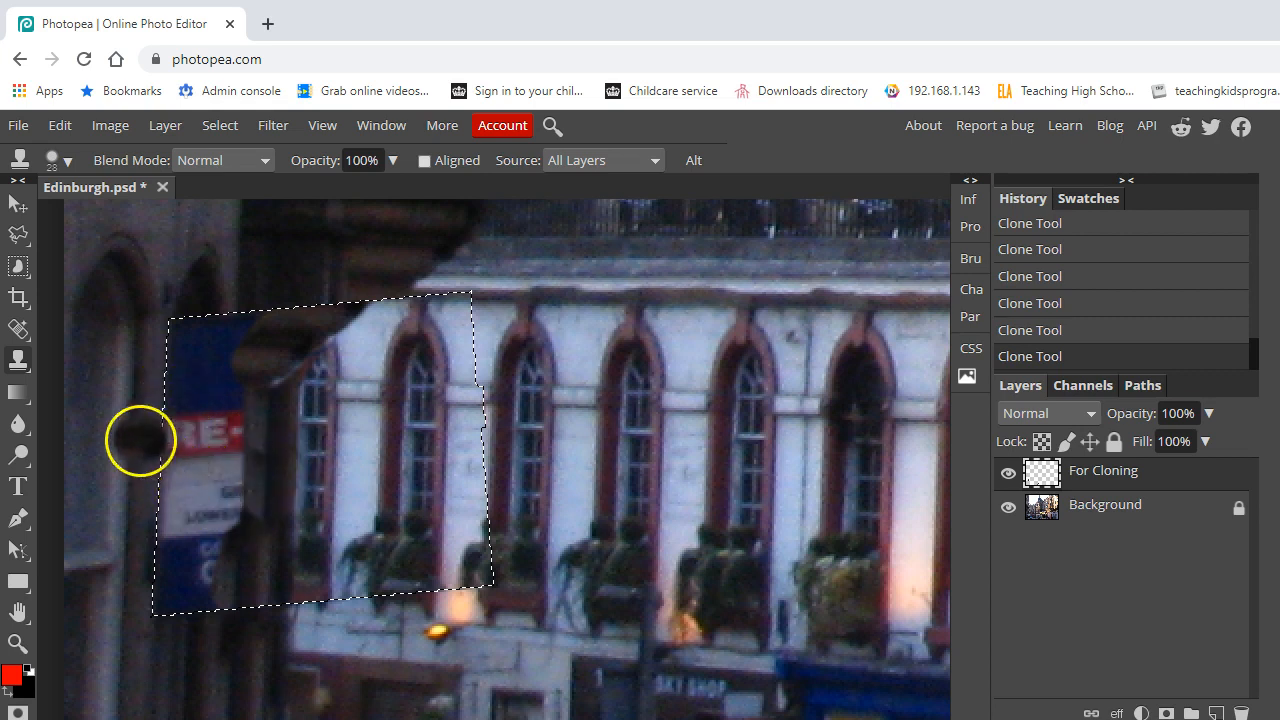
mouse_move(96, 588)
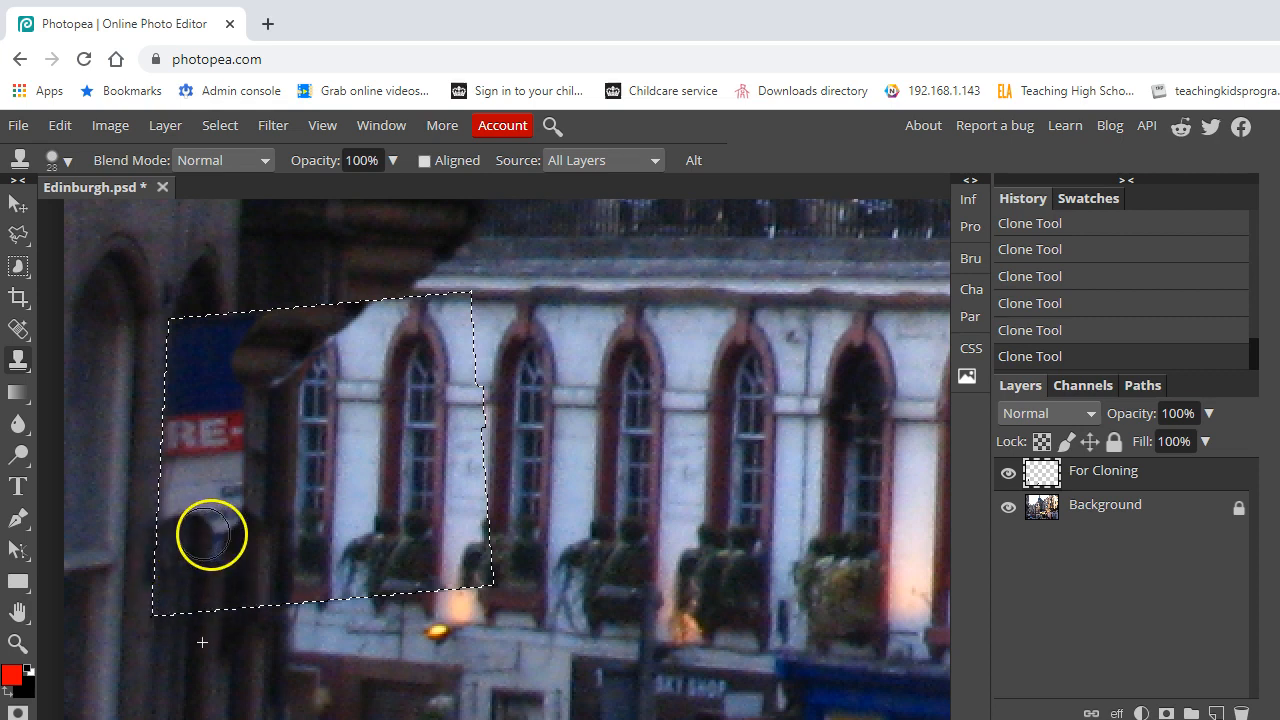
mouse_move(180, 504)
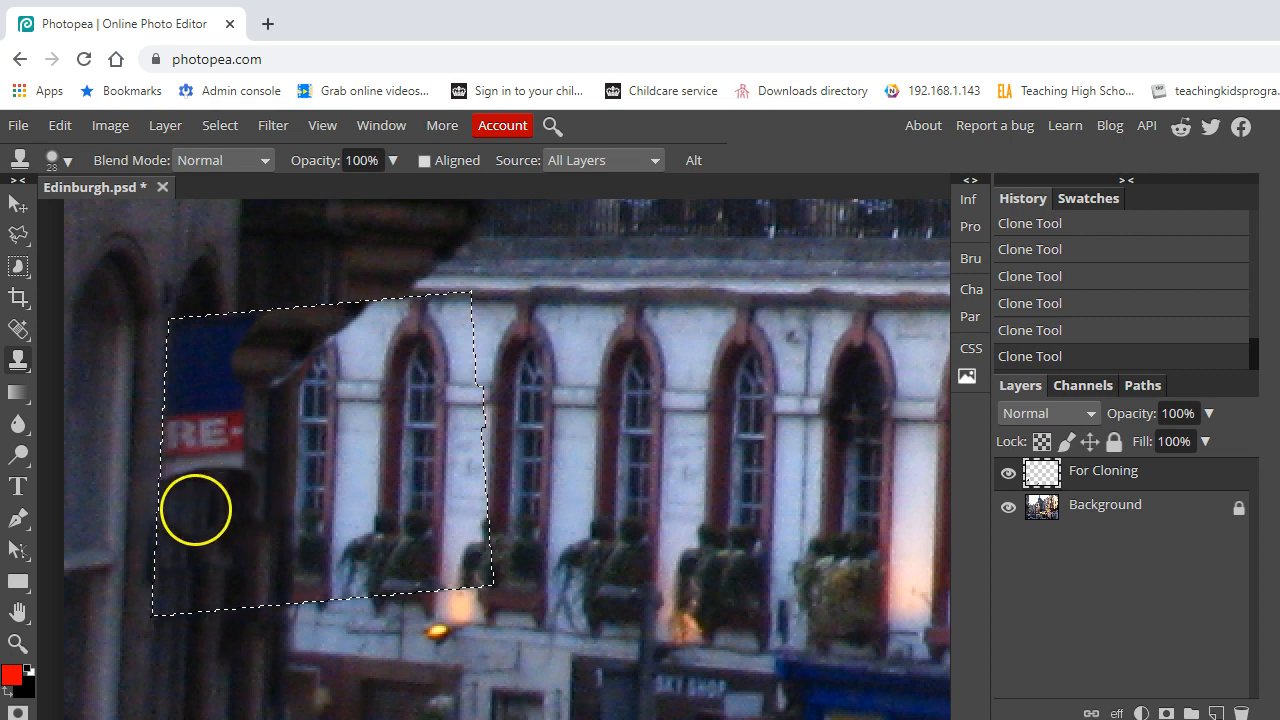
Step: Clone dark wall over the last blue remnants at the sign's lower left edge
drag(196, 510, 180, 464)
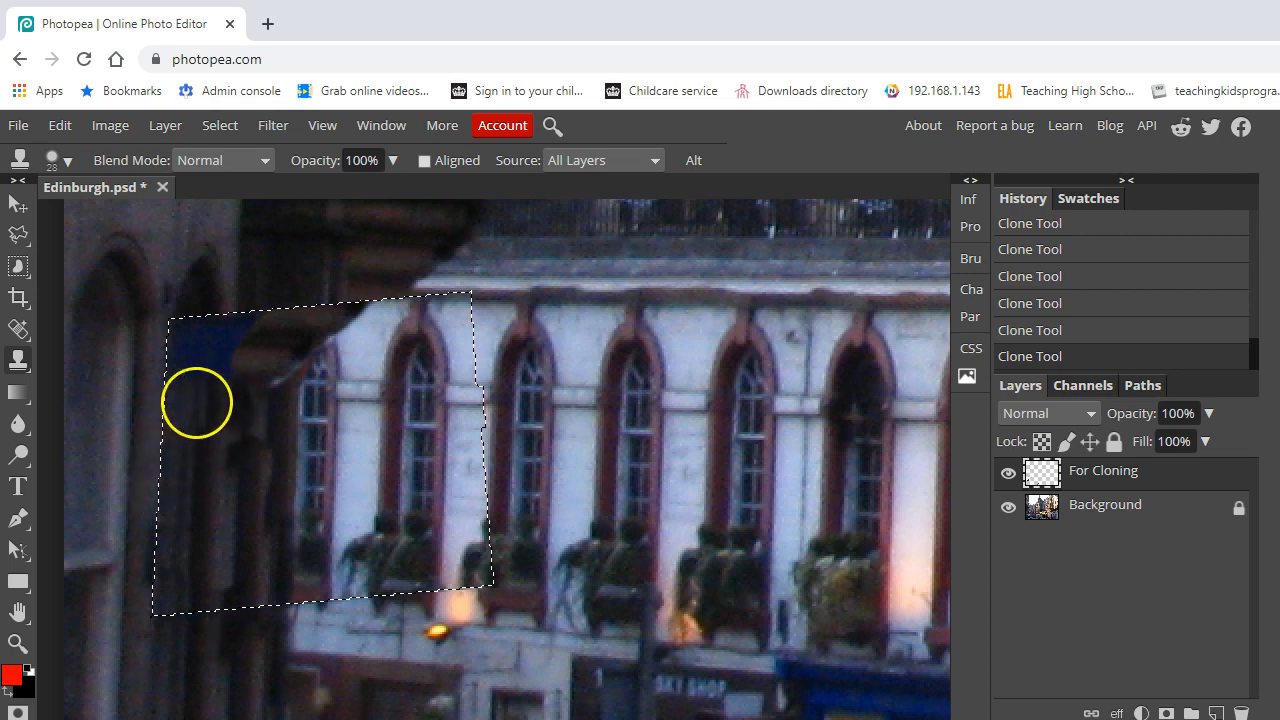
mouse_move(190, 370)
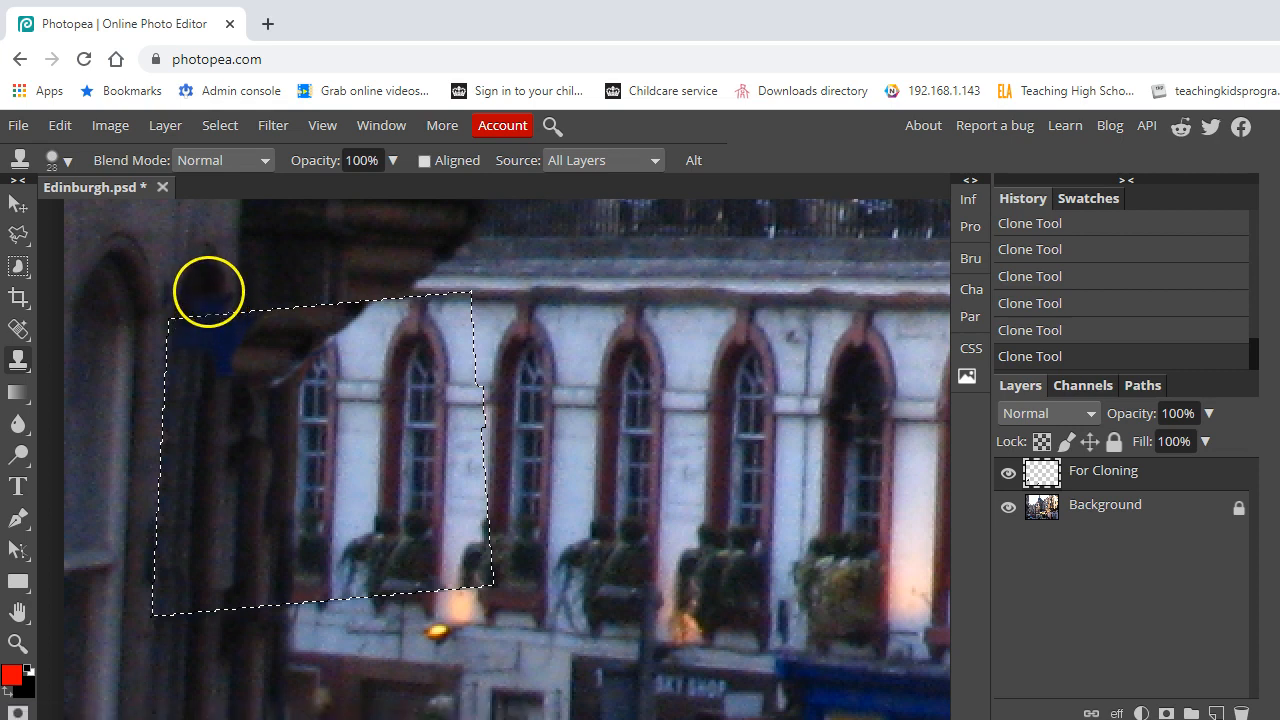
mouse_move(208, 316)
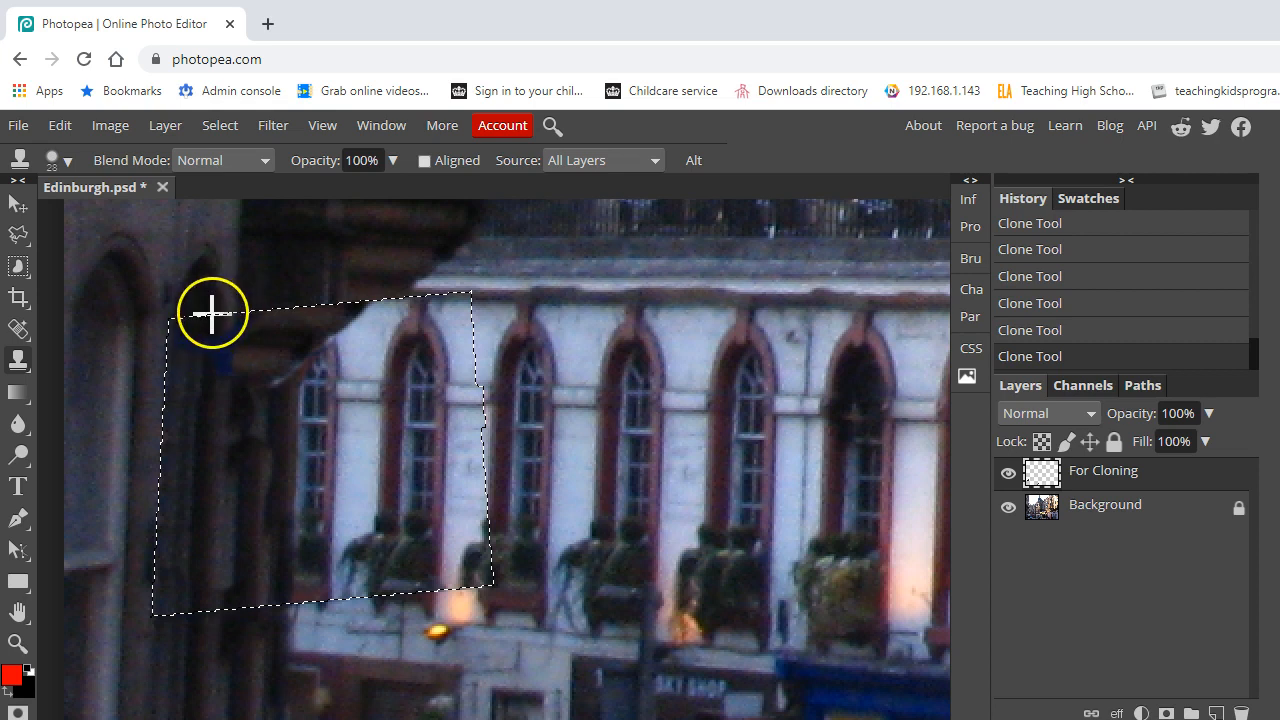
mouse_move(208, 328)
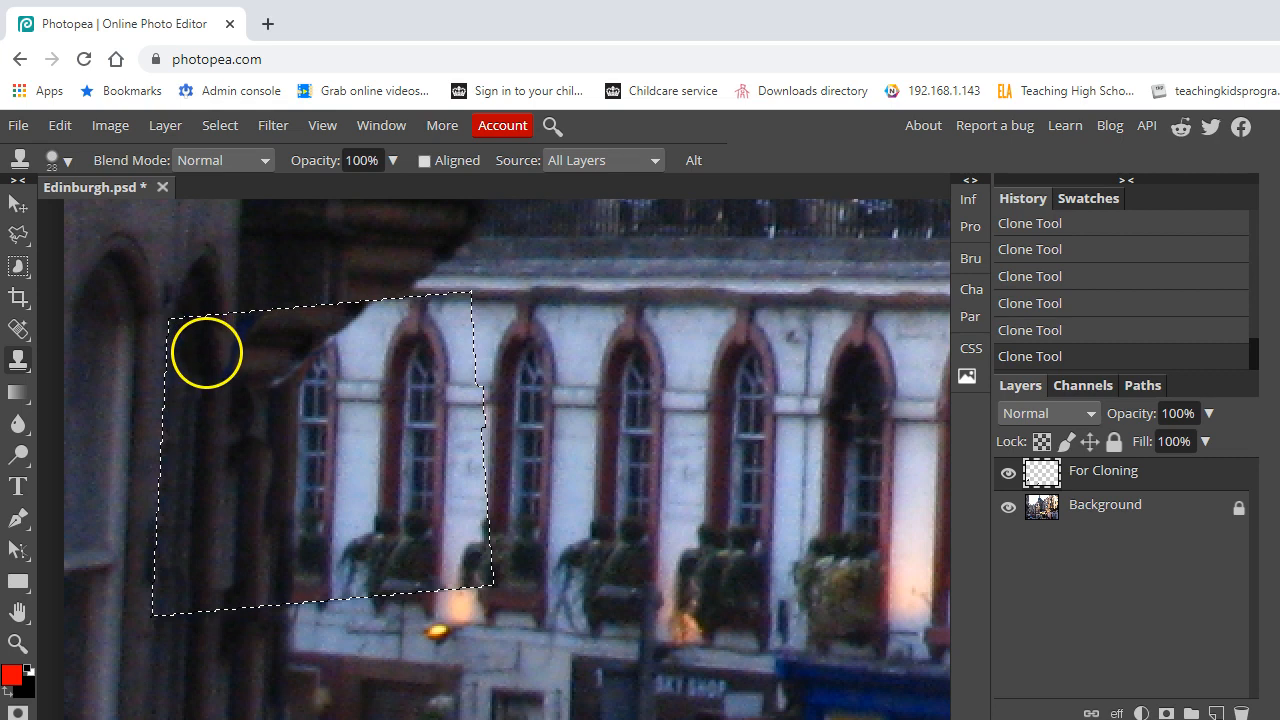
mouse_move(236, 372)
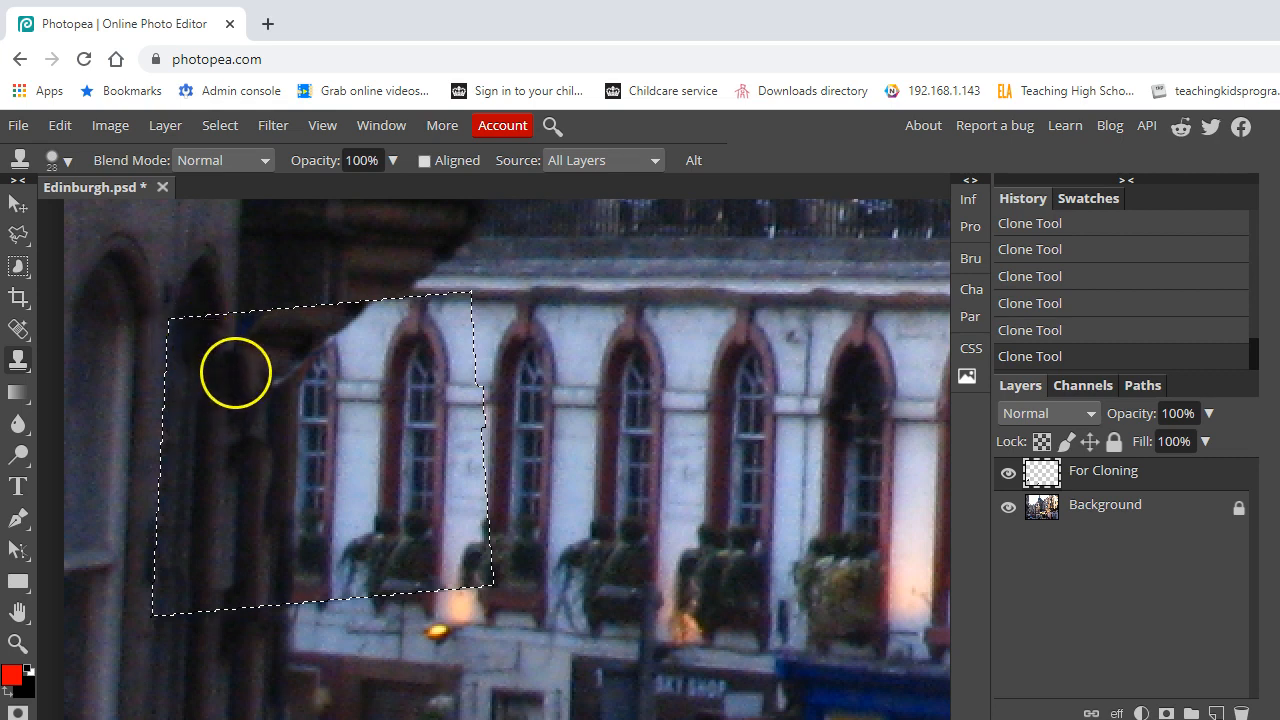
drag(236, 374, 204, 464)
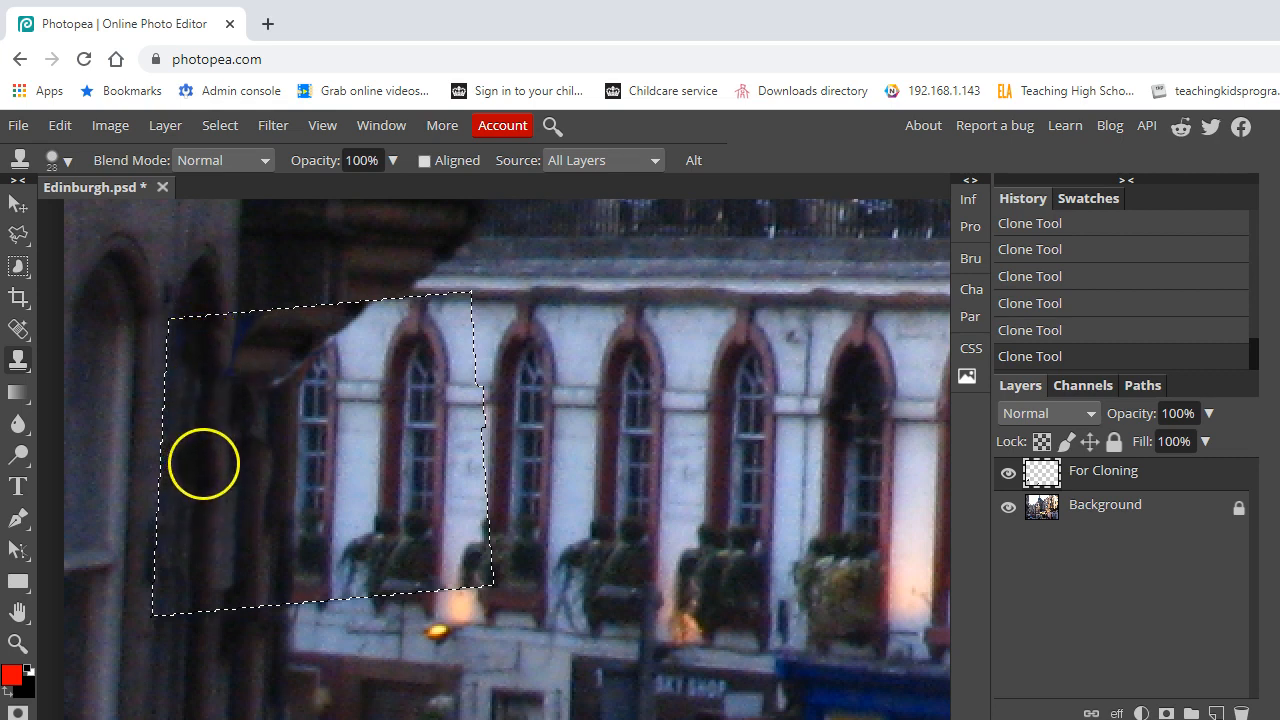
mouse_move(330, 290)
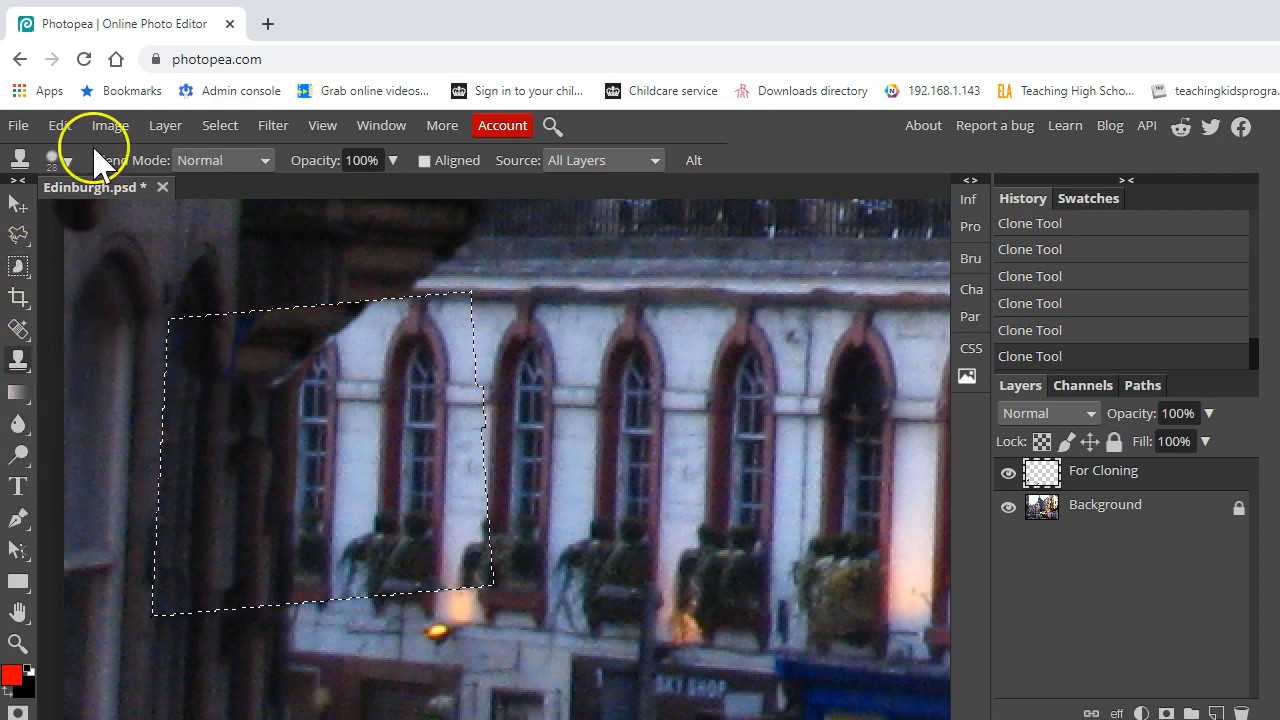
Step: Remove the selection outline with Select > Deselect
click(220, 124)
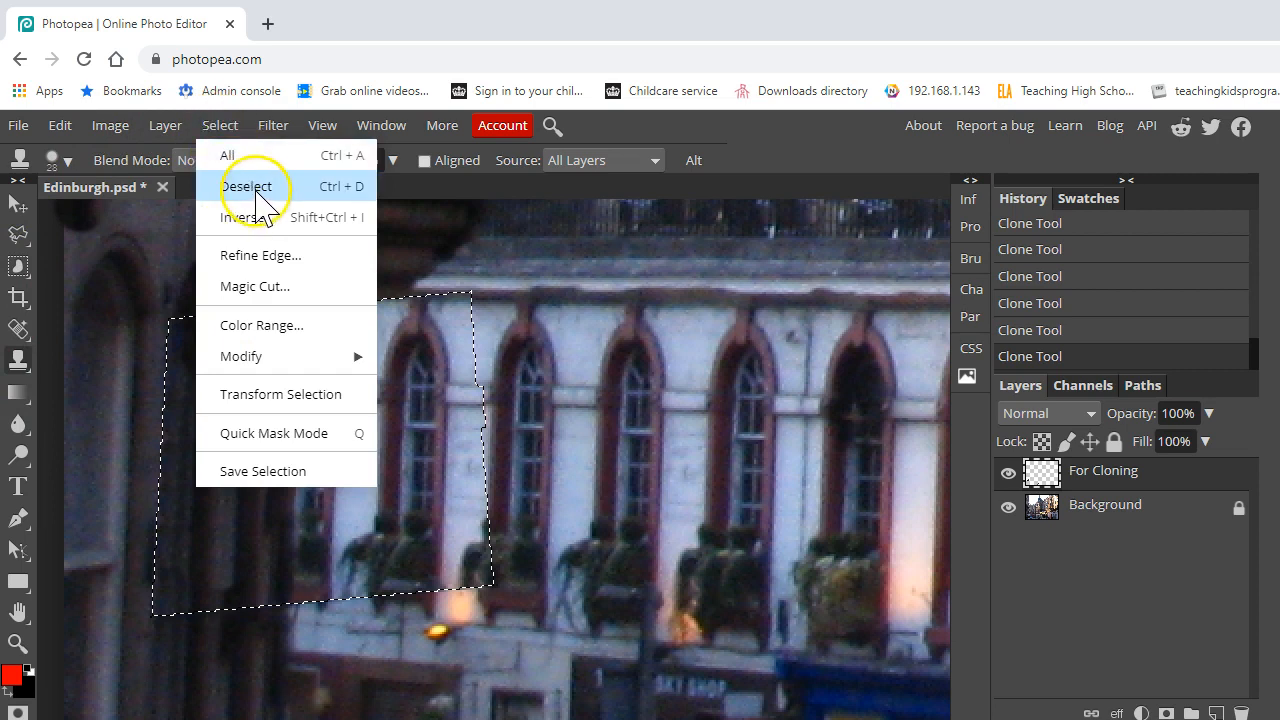
click(246, 186)
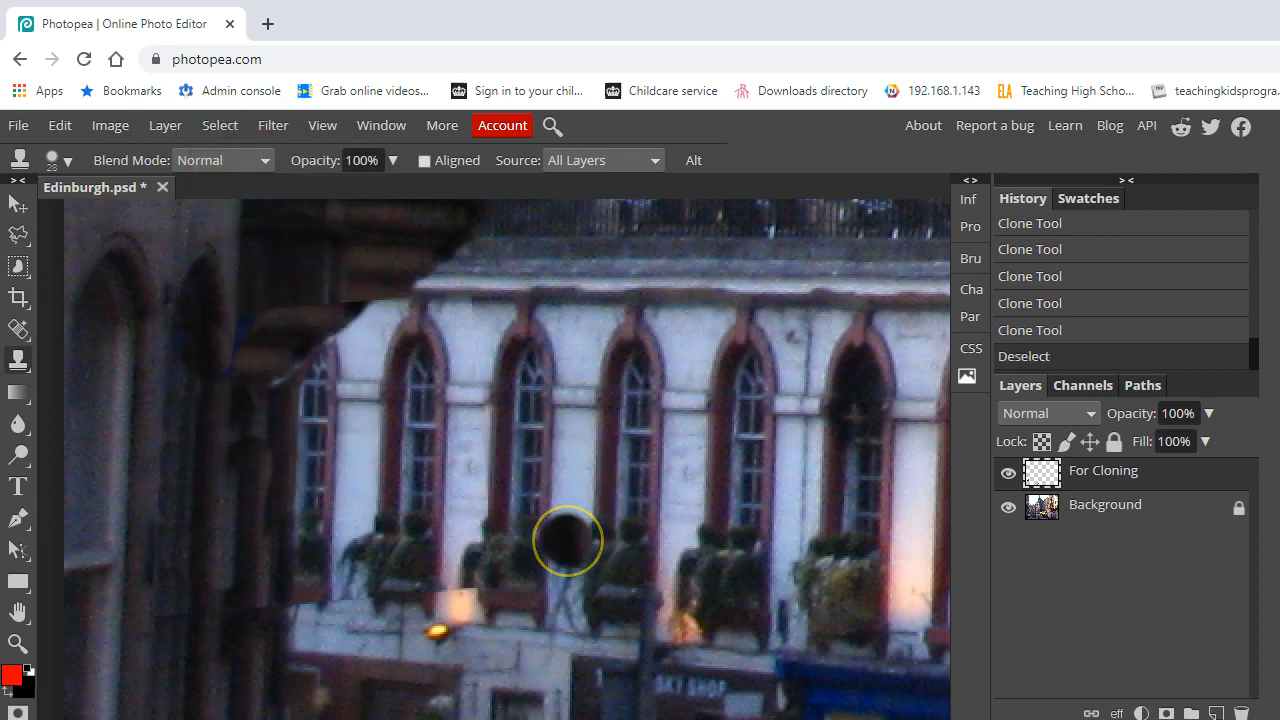